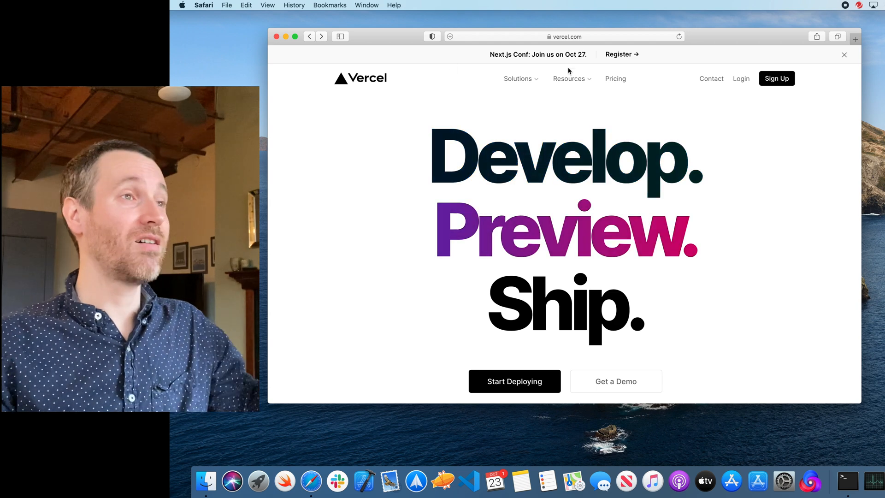
Scroll the vercel.com homepage down to the Import Existing Project and Clone Example section
{"action": "left_click", "coordinate": [517, 78]}
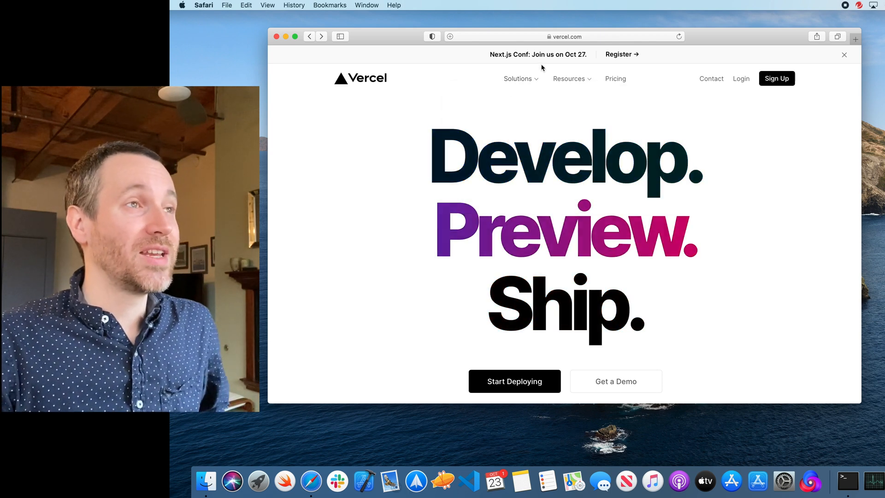
{"action": "left_click", "coordinate": [517, 79]}
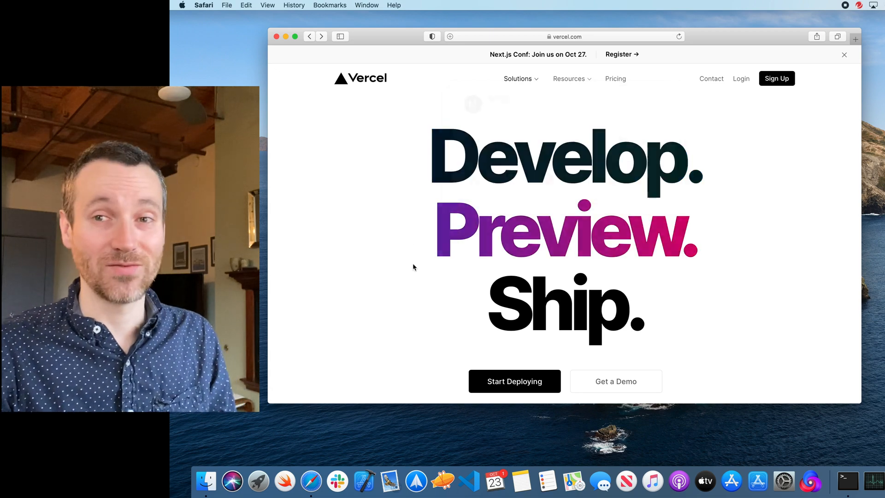
{"action": "scroll", "scroll_direction": "down", "scroll_amount": 3}
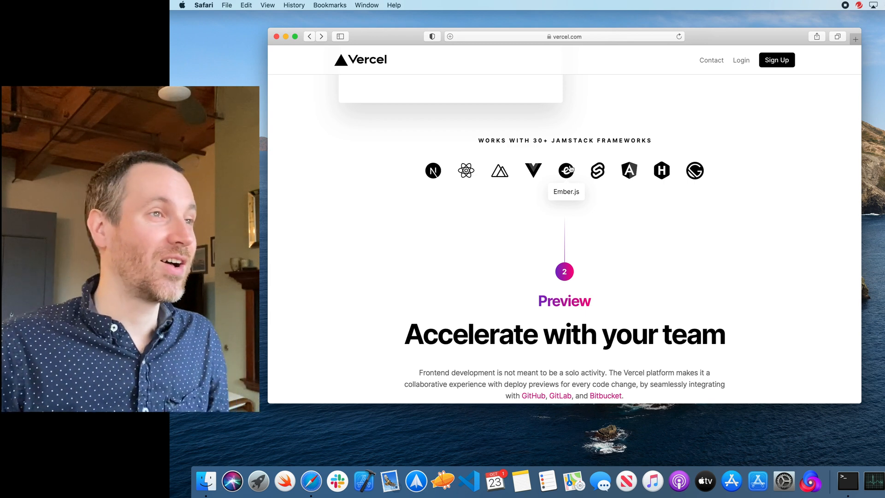
{"action": "mouse_move", "coordinate": [433, 170]}
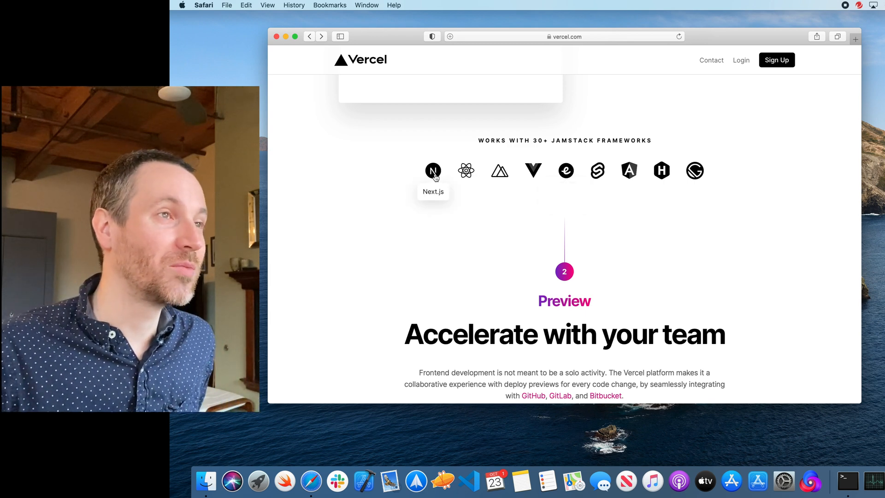
{"action": "mouse_move", "coordinate": [514, 213]}
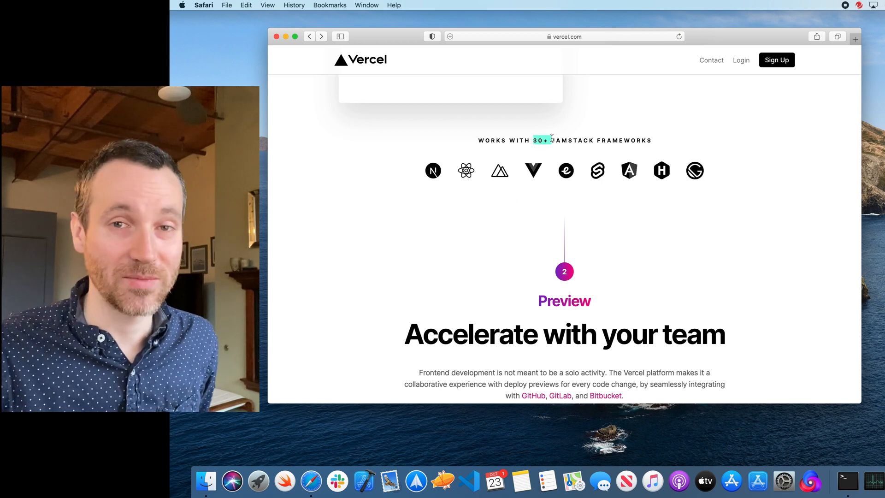
{"action": "scroll", "scroll_direction": "down", "scroll_amount": 3}
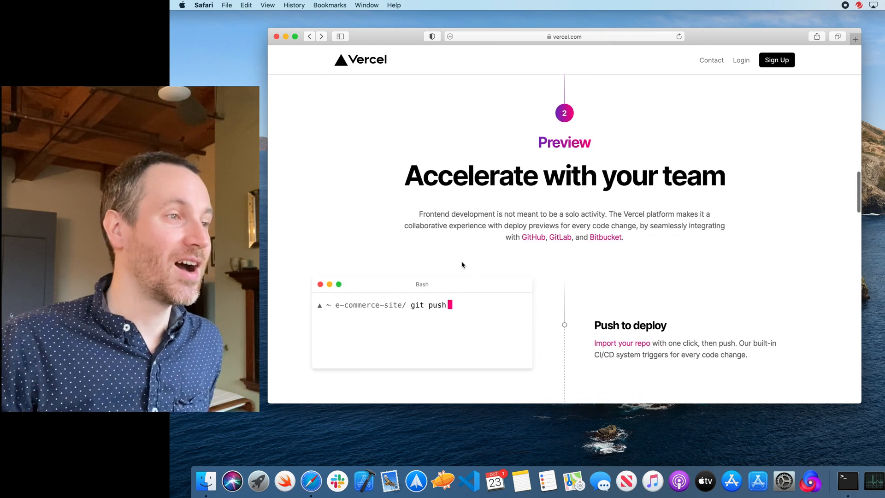
{"action": "scroll", "scroll_direction": "down", "scroll_amount": 3}
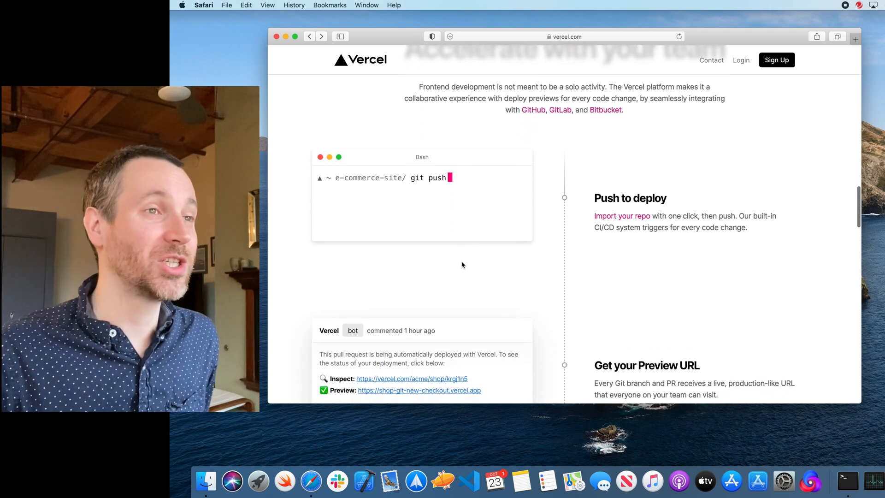
{"action": "scroll", "scroll_direction": "down", "scroll_amount": 3}
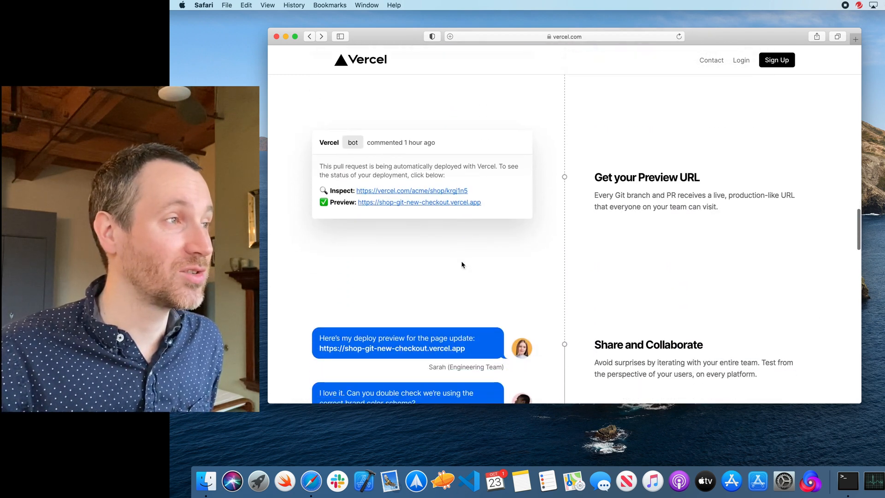
{"action": "scroll", "scroll_direction": "down", "scroll_amount": 3}
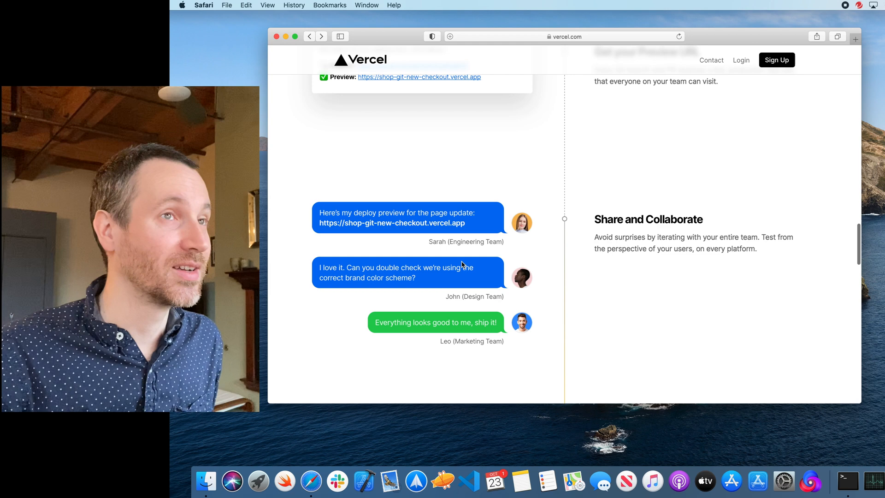
{"action": "scroll", "scroll_direction": "down", "scroll_amount": 3}
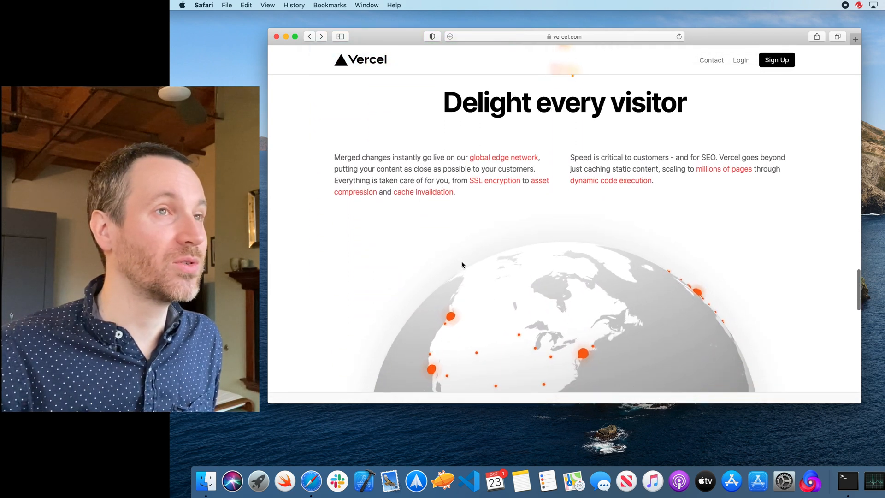
{"action": "scroll", "scroll_direction": "down", "scroll_amount": 3}
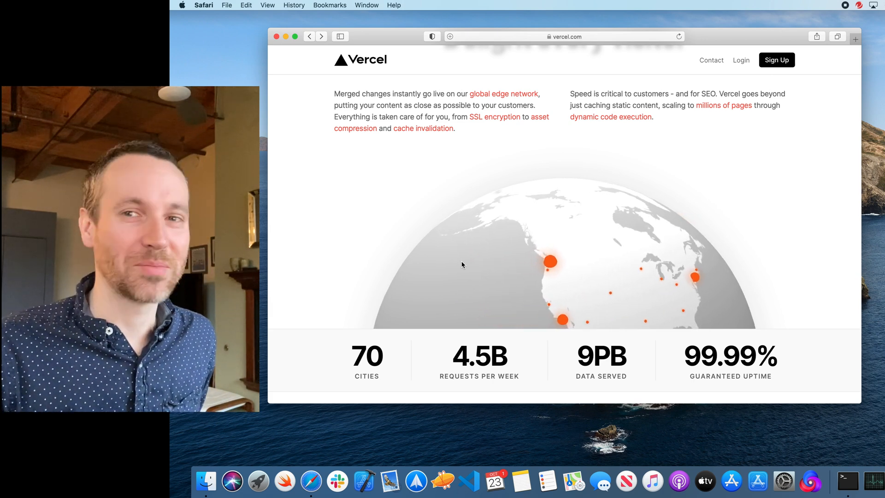
{"action": "scroll", "scroll_direction": "down", "scroll_amount": 3}
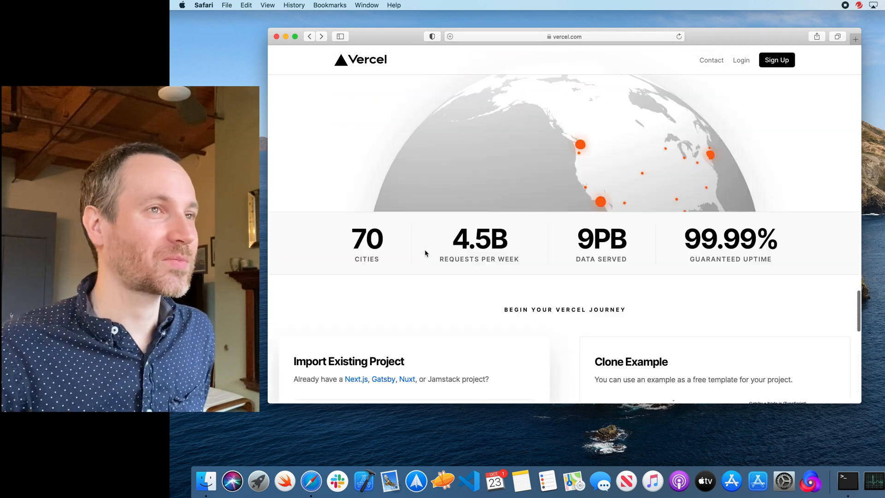
{"action": "scroll", "scroll_direction": "down", "scroll_amount": 3}
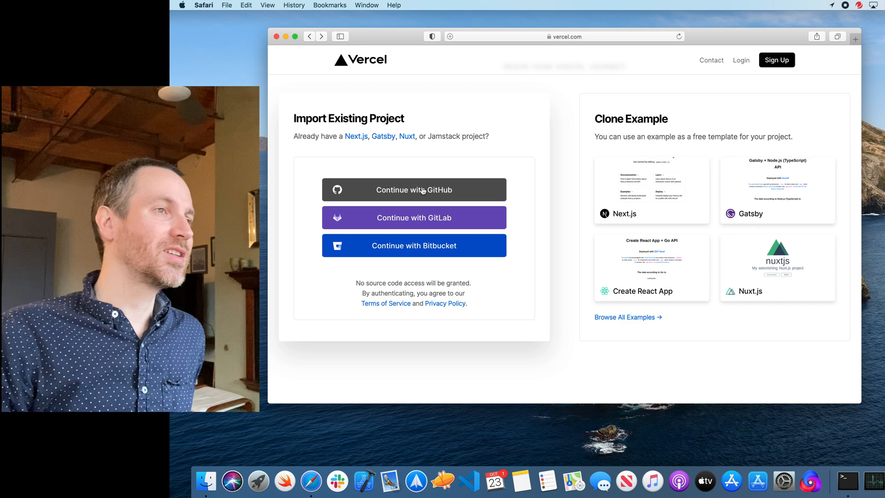
{"action": "mouse_move", "coordinate": [423, 205]}
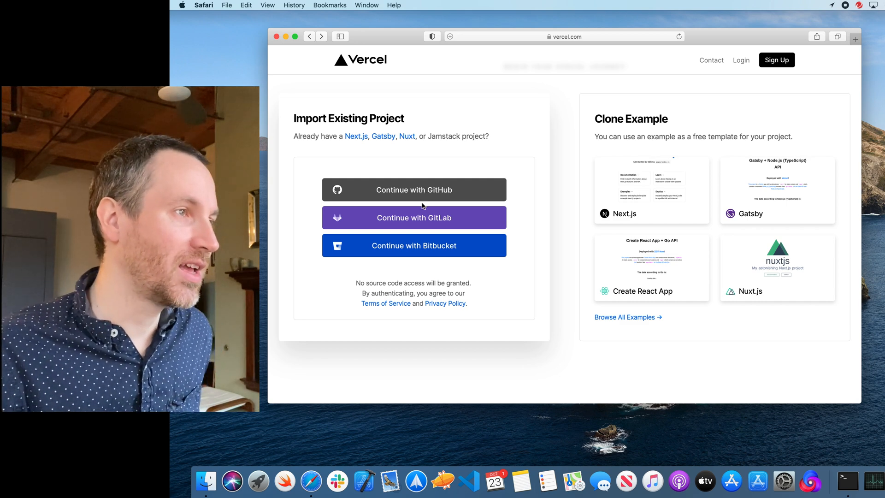
{"action": "mouse_move", "coordinate": [434, 259]}
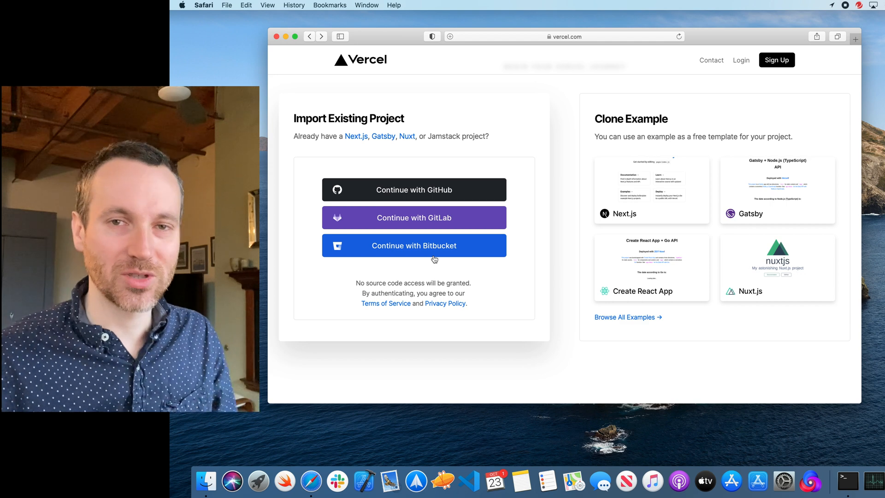
{"action": "scroll", "scroll_direction": "down", "scroll_amount": 3}
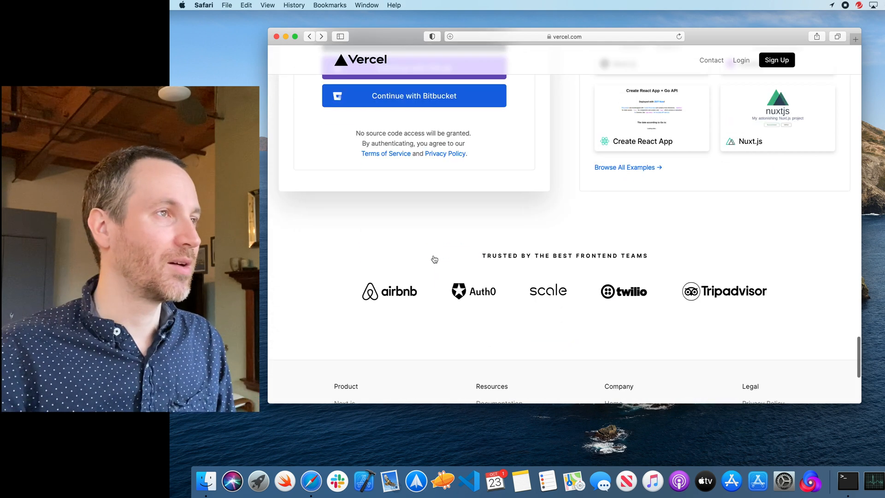
{"action": "scroll", "scroll_direction": "down", "scroll_amount": 3}
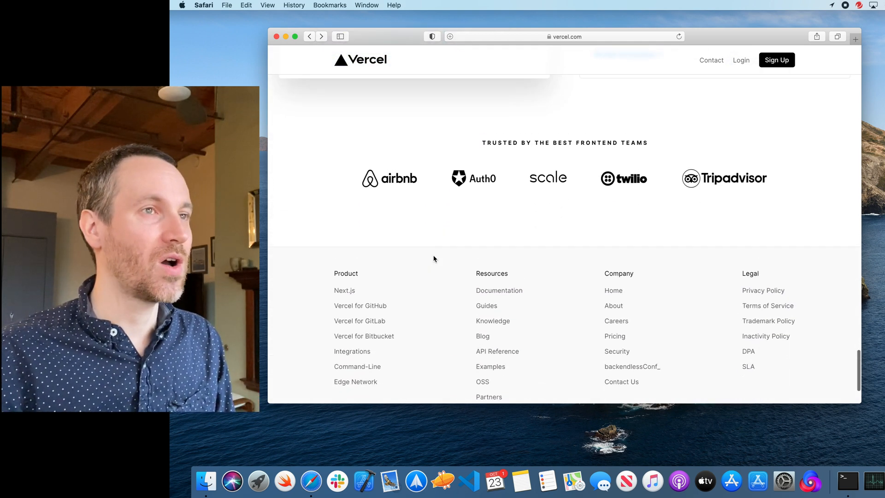
{"action": "scroll", "scroll_direction": "up", "scroll_amount": 3}
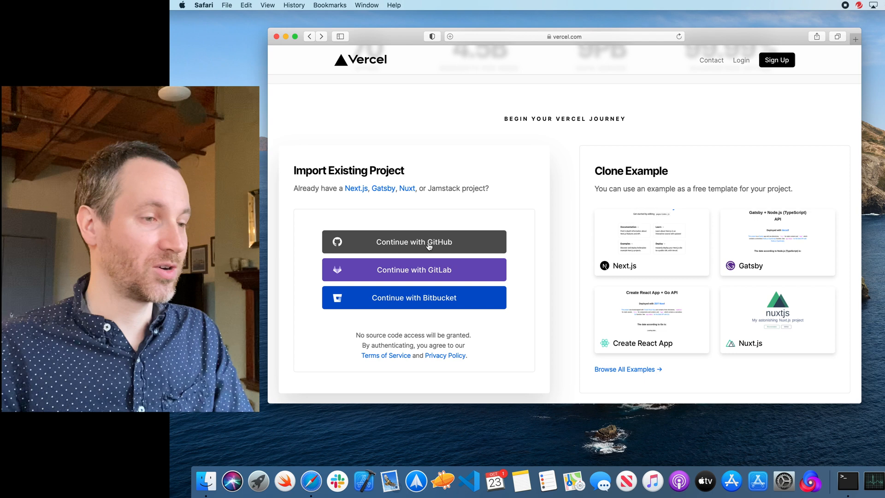
{"action": "mouse_move", "coordinate": [467, 481]}
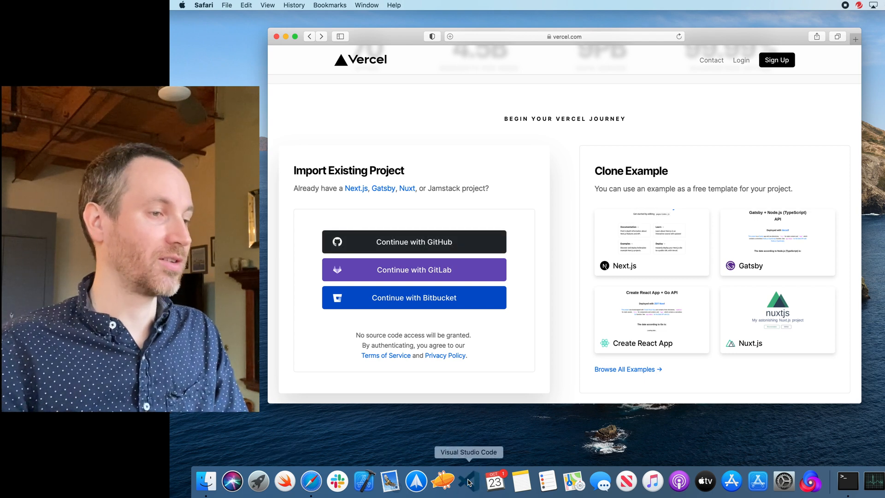
Switch to VS Code's hello-nextjs workspace and enter git commands in the integrated terminal
{"action": "left_click", "coordinate": [468, 482]}
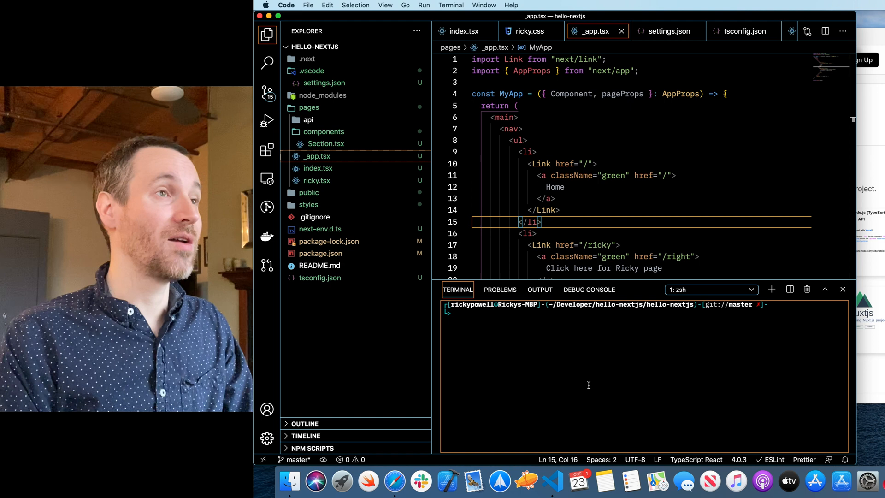
{"action": "type", "text": "git add"}
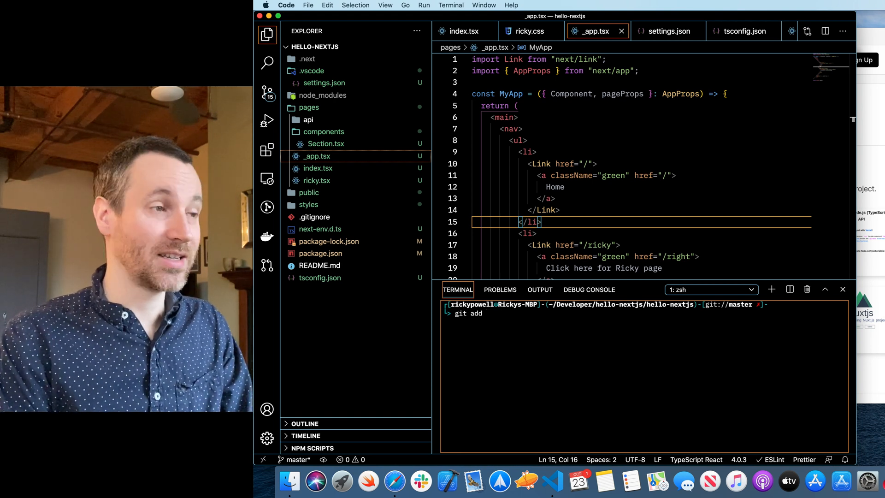
{"action": "type", "text": "ricky.t"}
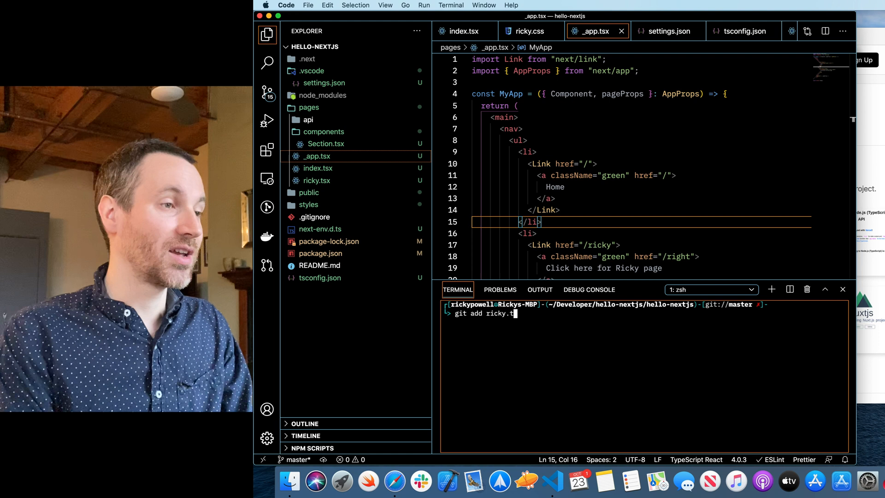
{"action": "type", "text": "xt"}
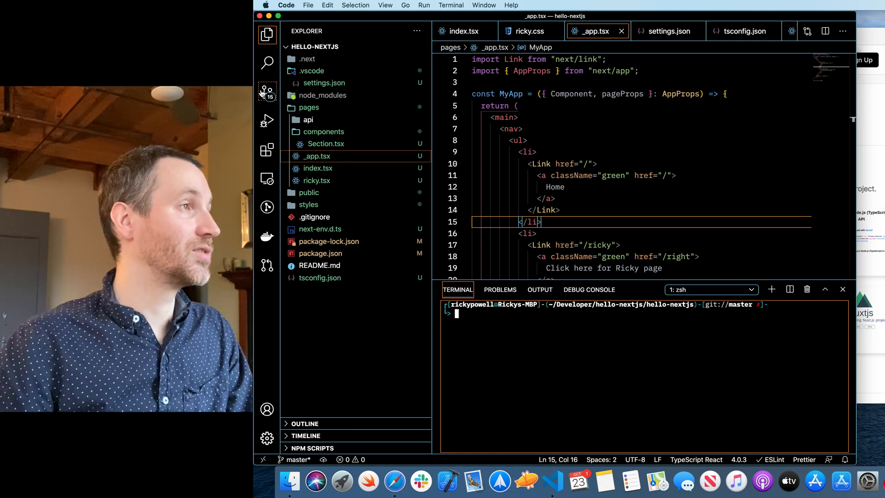
Stage all 15 changed and untracked files from the Source Control view
{"action": "left_click", "coordinate": [267, 92]}
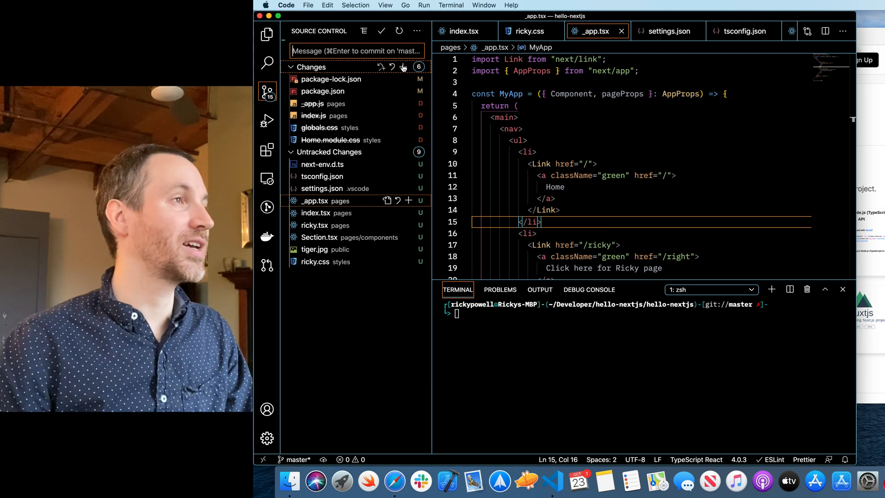
{"action": "left_click", "coordinate": [403, 67]}
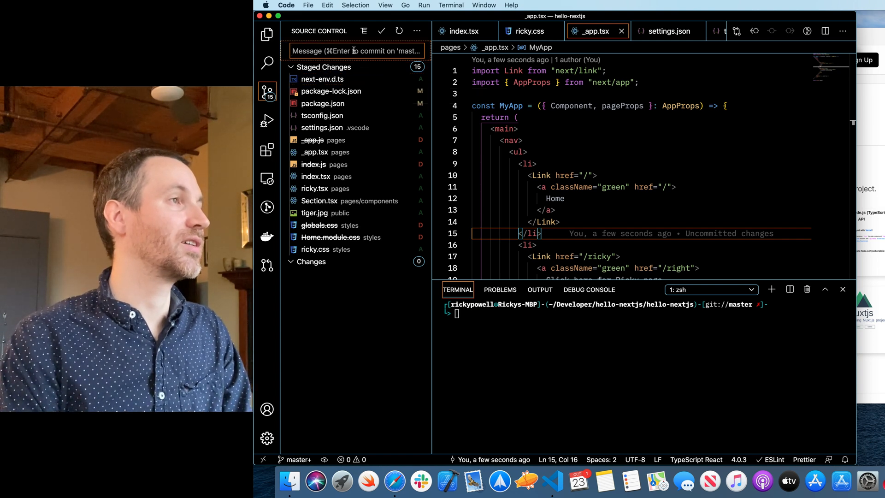
Enter 'initial commit for typescript' as the commit message for the staged files
{"action": "type", "text": "initial"}
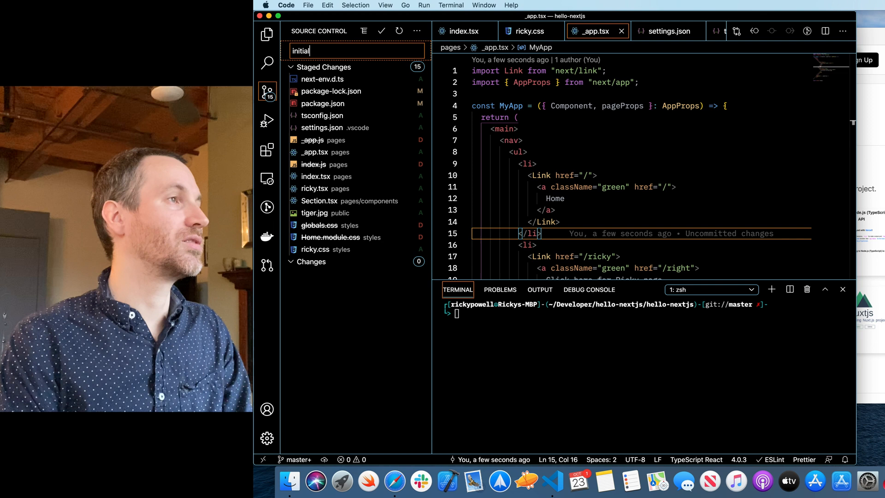
{"action": "type", "text": "commit"}
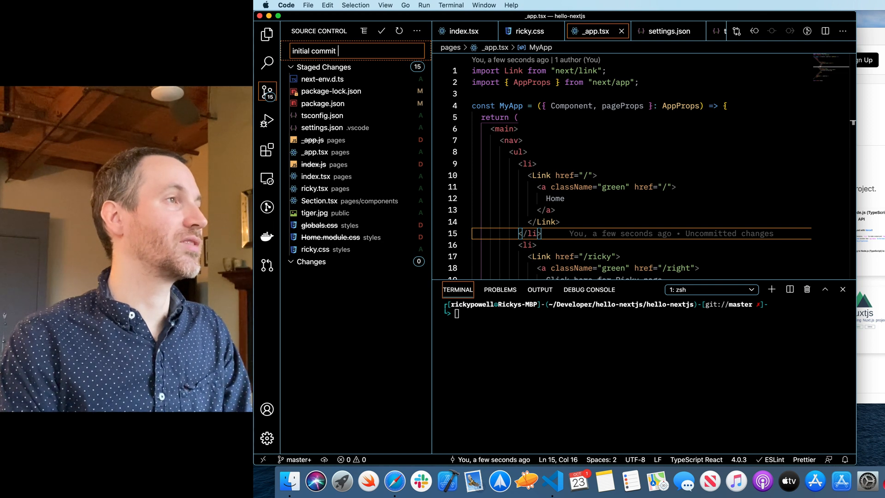
{"action": "type", "text": "for"}
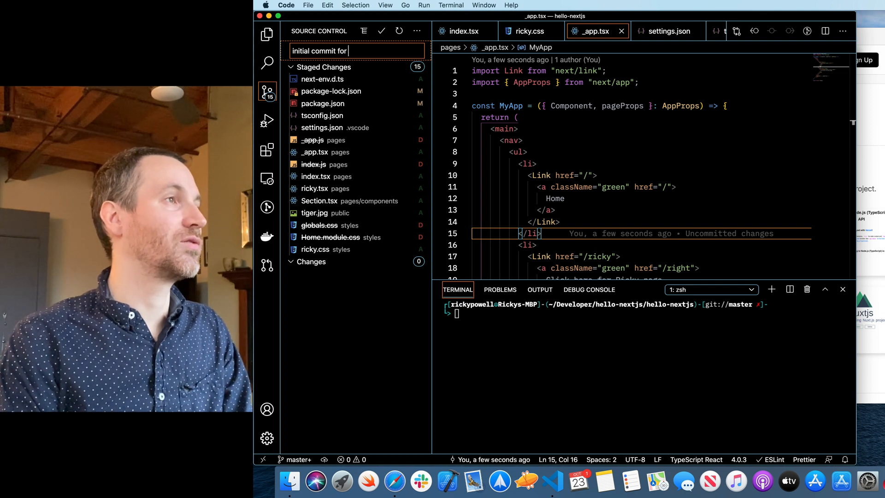
{"action": "type", "text": "typescript"}
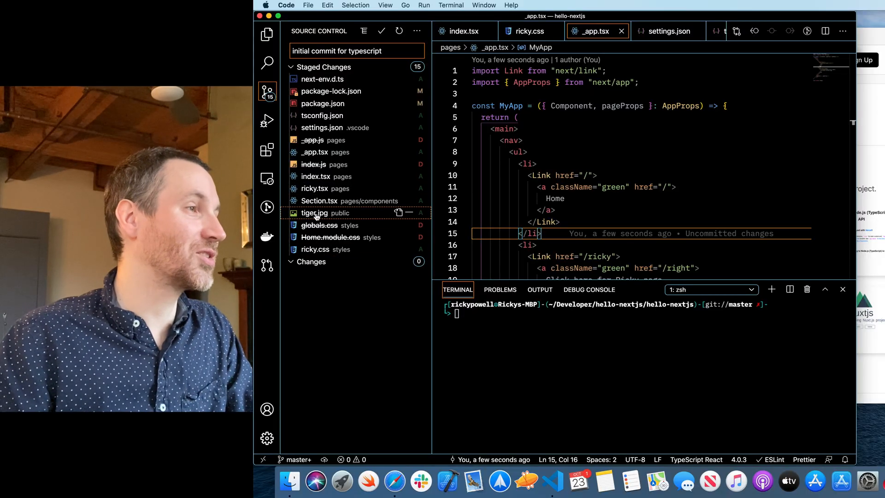
{"action": "mouse_move", "coordinate": [315, 213]}
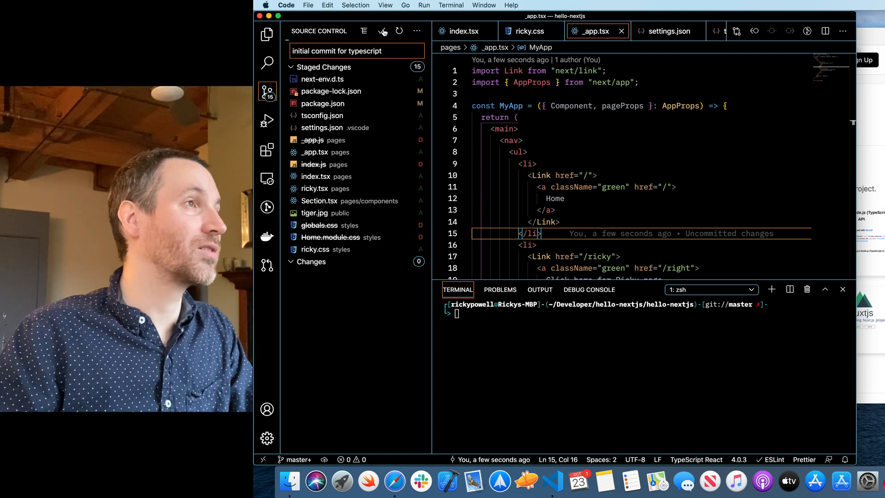
Sign up to Vercel with the GitHub account and authorize Vercel's access
{"action": "left_click", "coordinate": [382, 32]}
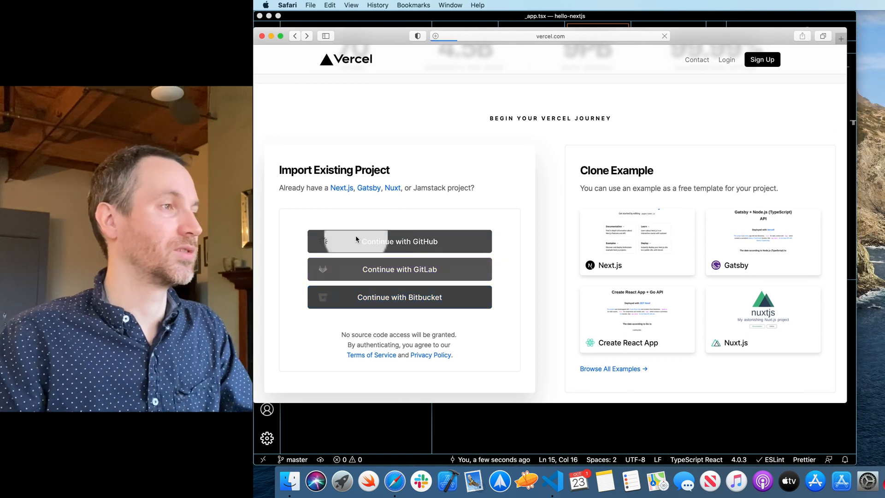
{"action": "left_click", "coordinate": [399, 241]}
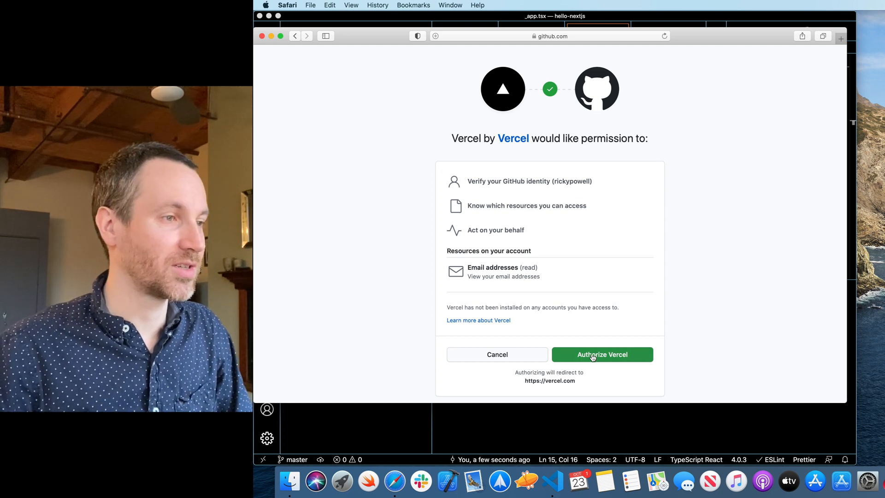
{"action": "left_click", "coordinate": [602, 354]}
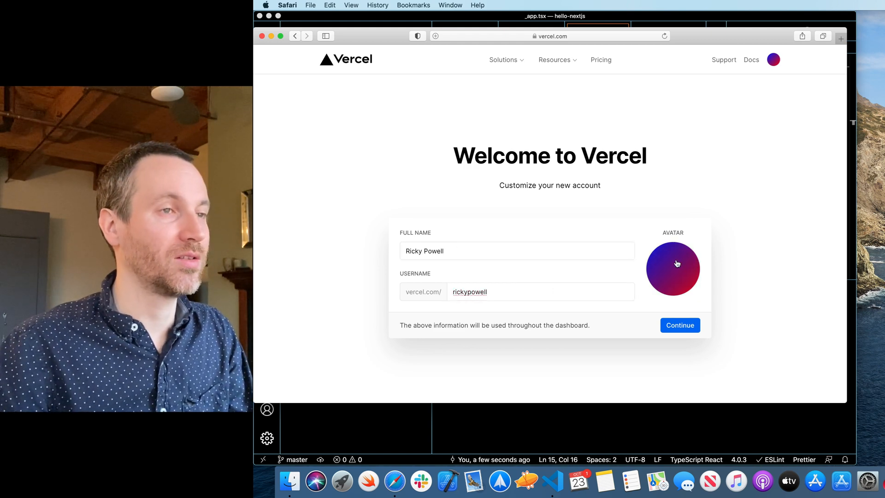
Set a photo avatar, confirm the account name, and finish Vercel account setup
{"action": "left_click", "coordinate": [672, 268]}
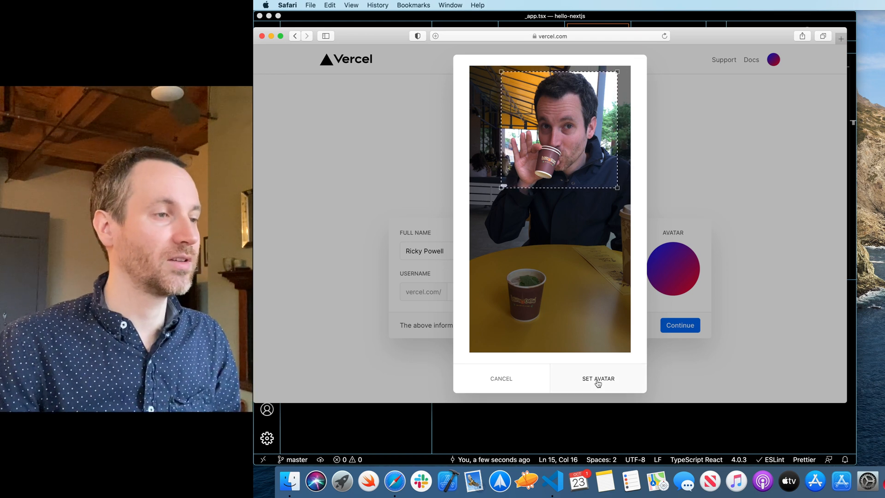
{"action": "left_click", "coordinate": [598, 378]}
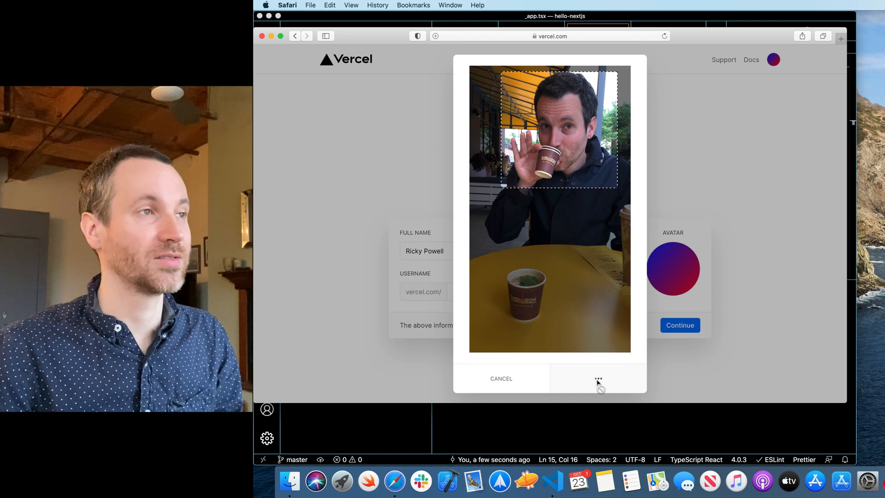
{"action": "left_click", "coordinate": [597, 378]}
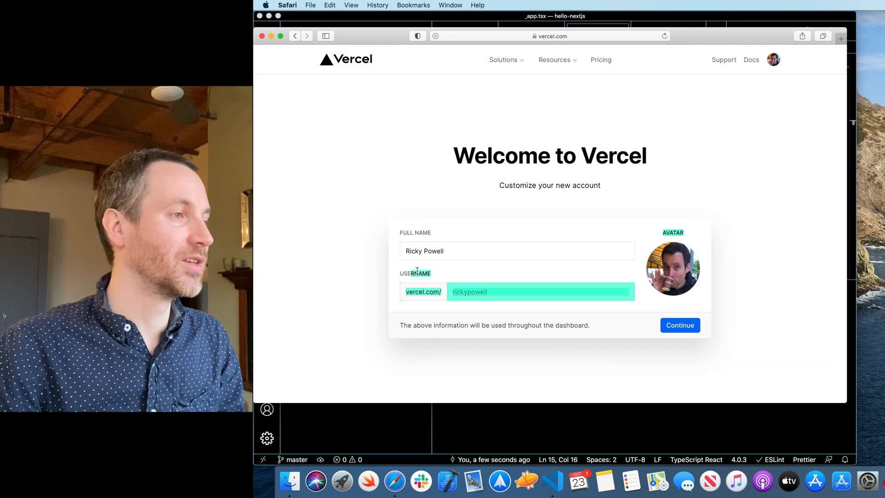
{"action": "left_click", "coordinate": [516, 251]}
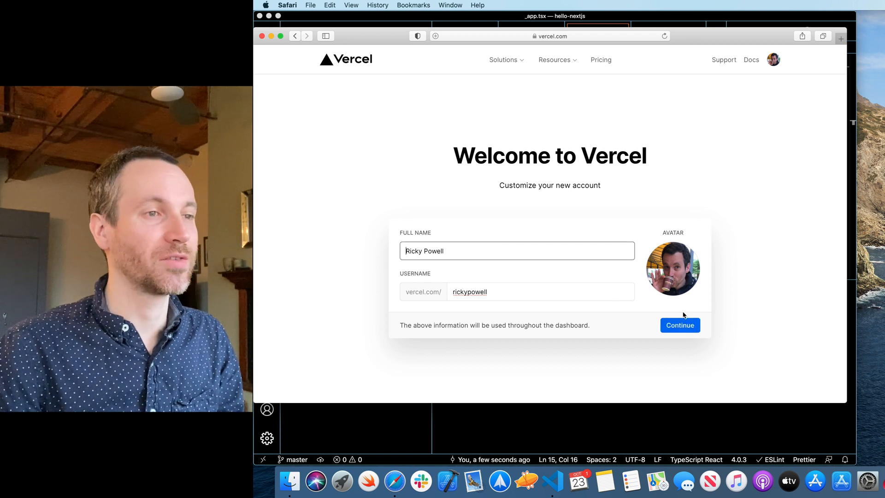
{"action": "left_click", "coordinate": [680, 325]}
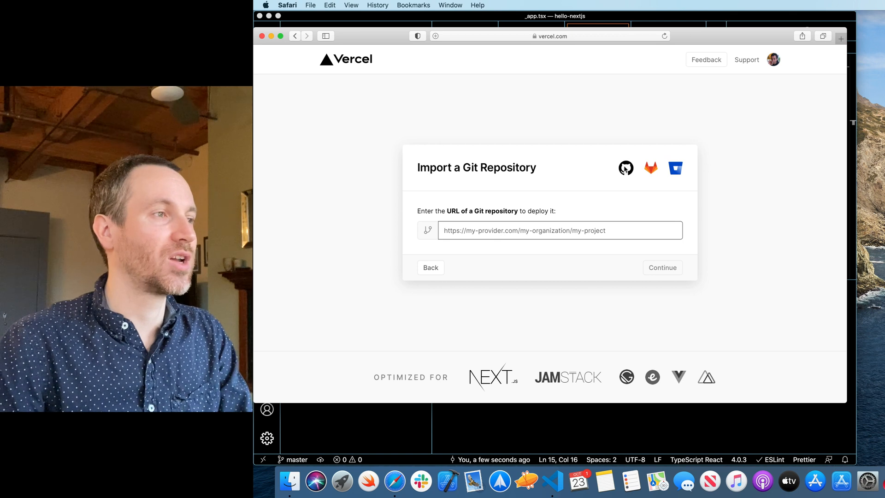
Focus the Git repository field, then bring up GitHub's new-repository form in another tab
{"action": "left_click", "coordinate": [466, 230]}
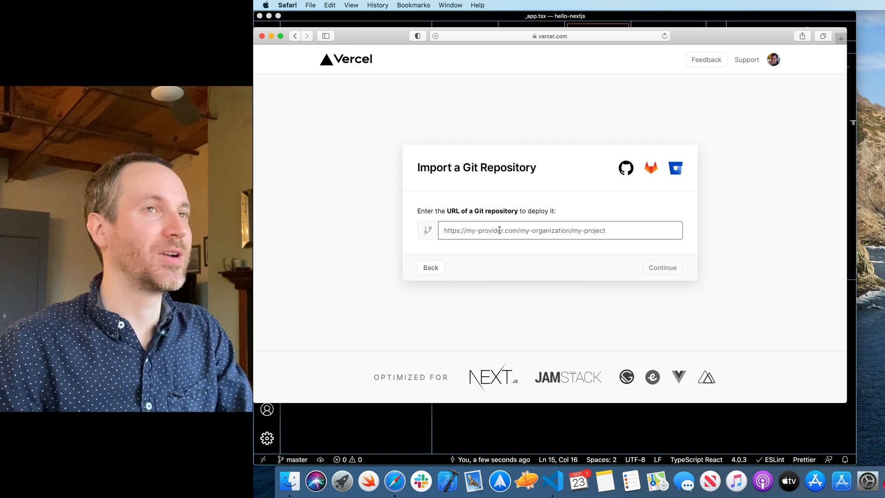
{"action": "left_click", "coordinate": [694, 50]}
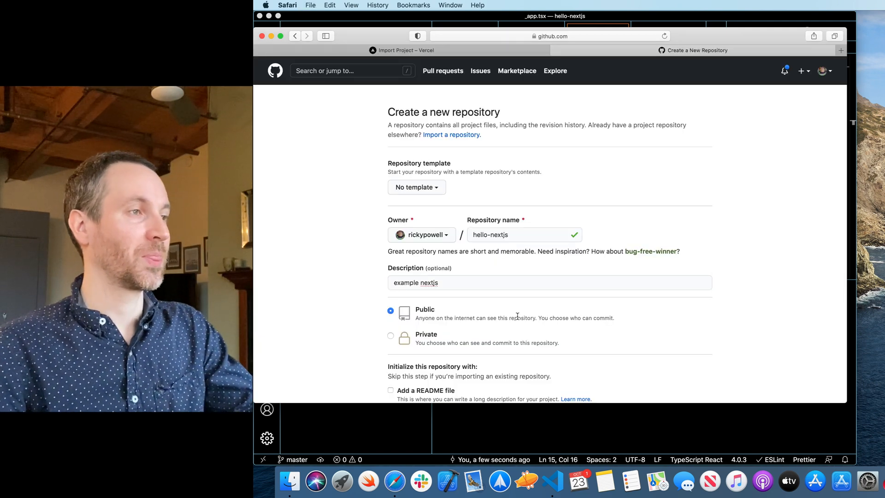
Create the public hello-nextjs repository described 'example nextjs' with no README, .gitignore or license
{"action": "left_click", "coordinate": [522, 234]}
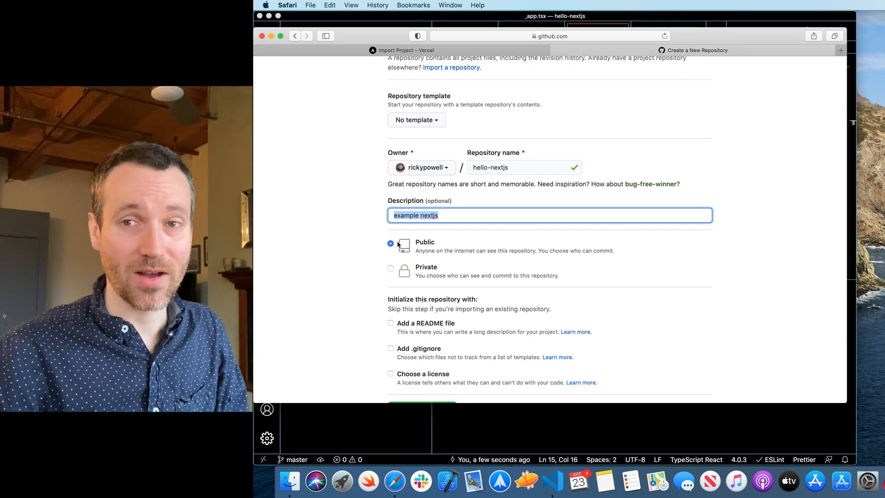
{"action": "mouse_move", "coordinate": [414, 291]}
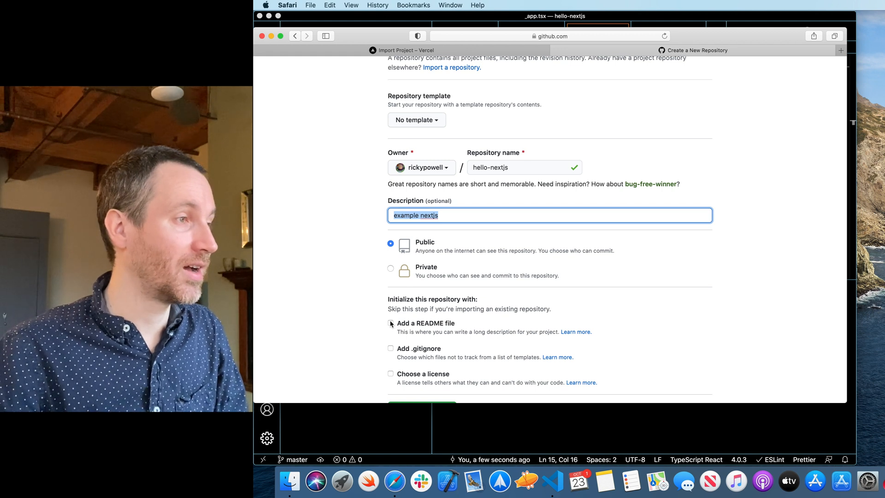
{"action": "scroll", "scroll_direction": "down", "scroll_amount": 3}
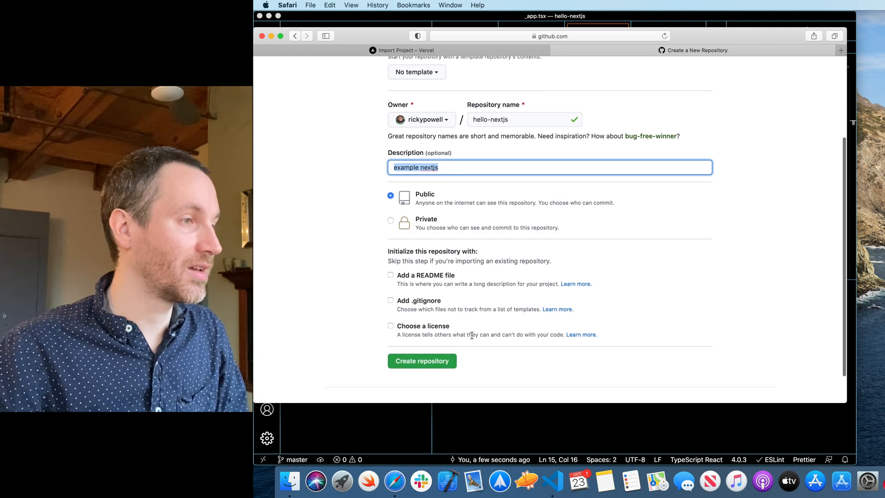
{"action": "left_click", "coordinate": [421, 360]}
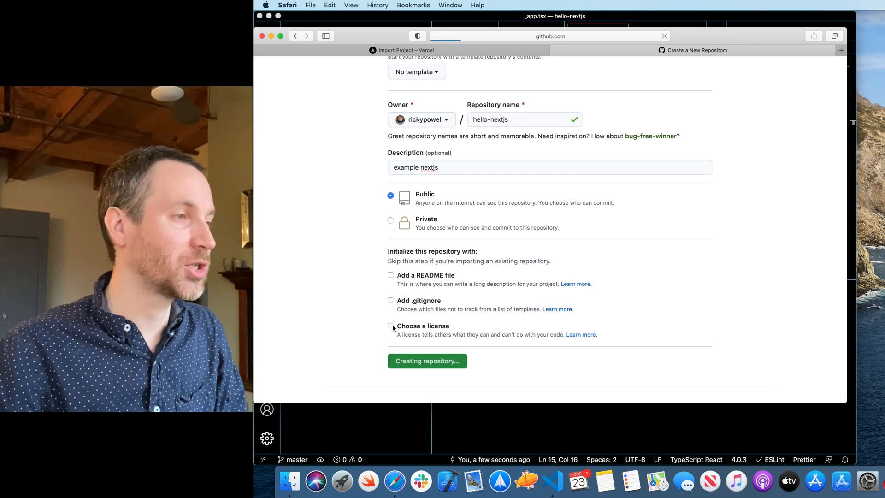
{"action": "left_click", "coordinate": [427, 360]}
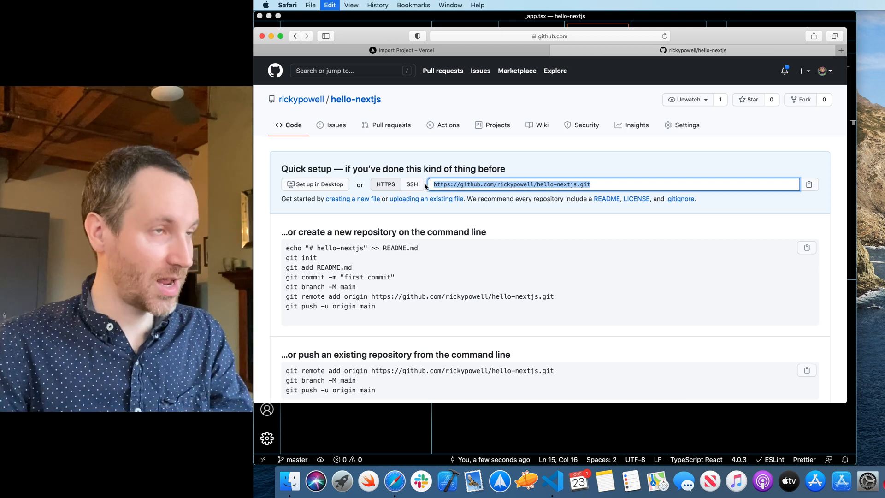
Copy the 'push an existing repository' commands and return to VS Code
{"action": "scroll", "scroll_direction": "down", "scroll_amount": 3}
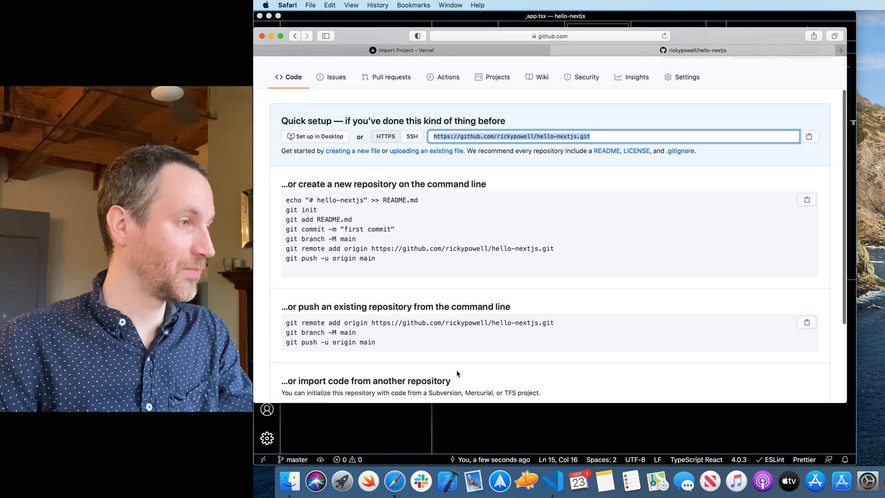
{"action": "left_click_drag", "start_coordinate": [286, 322], "coordinate": [361, 332]}
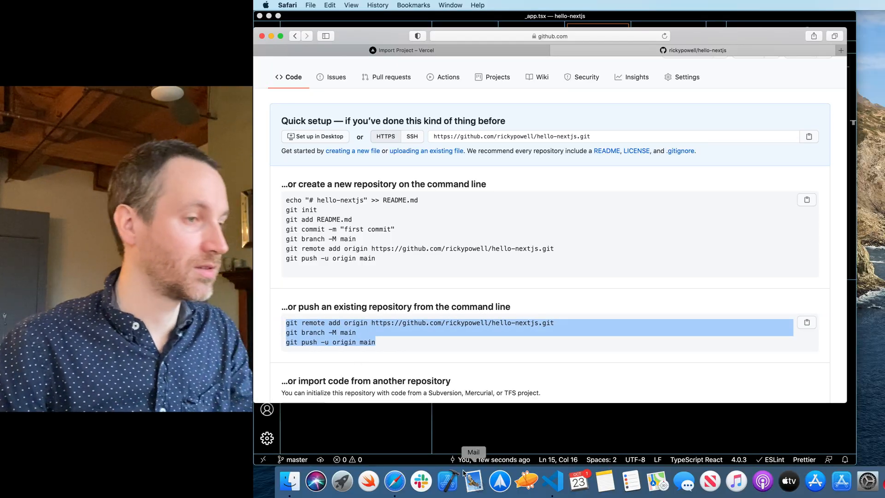
{"action": "left_click", "coordinate": [446, 481]}
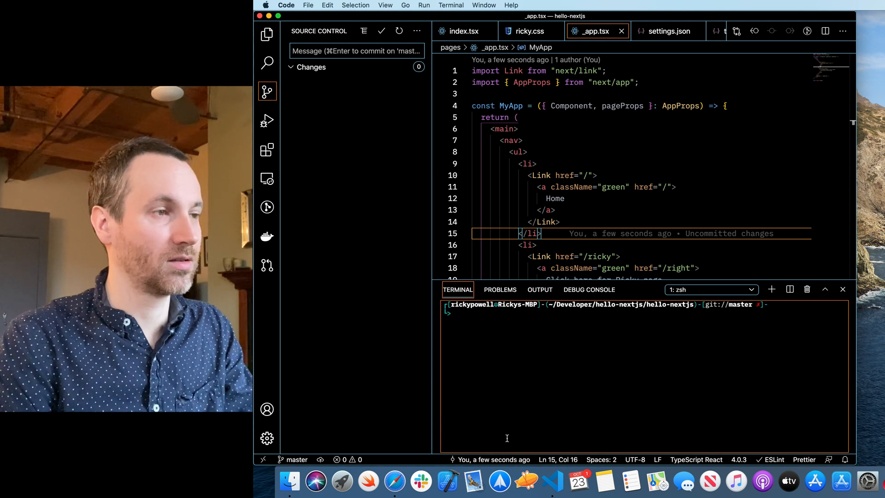
Run the git commands pushing to origin main and removing master, then return to the browser
{"action": "type", "text": "git ch"}
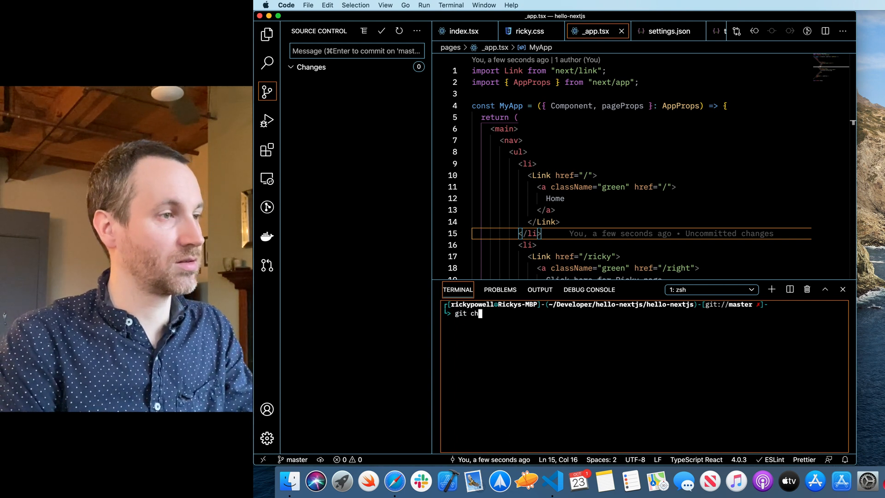
{"action": "type", "text": "ecko"}
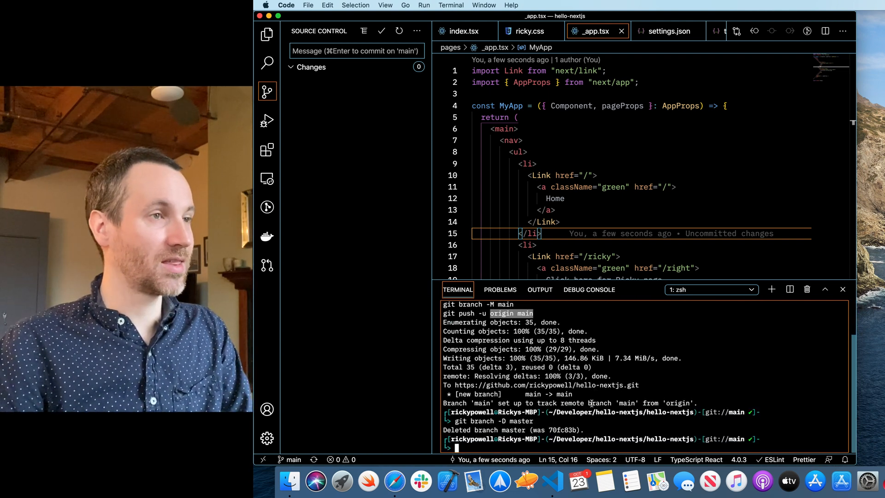
{"action": "left_click", "coordinate": [394, 481]}
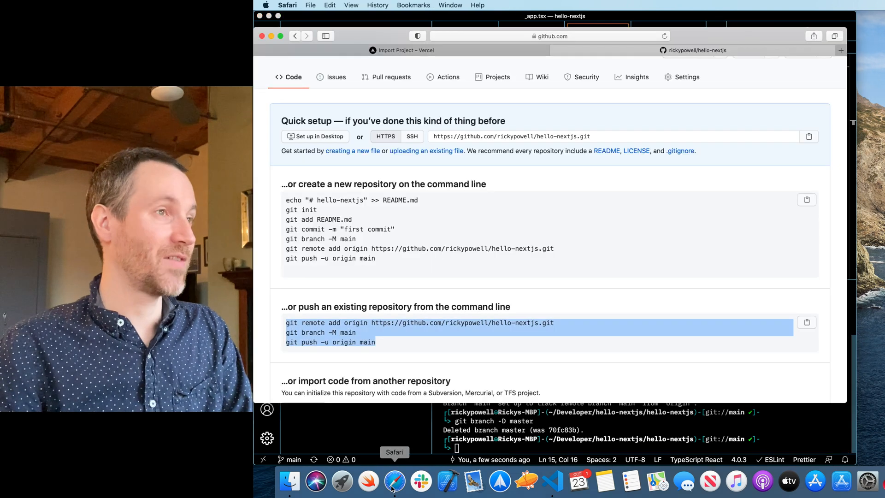
{"action": "mouse_move", "coordinate": [396, 99]}
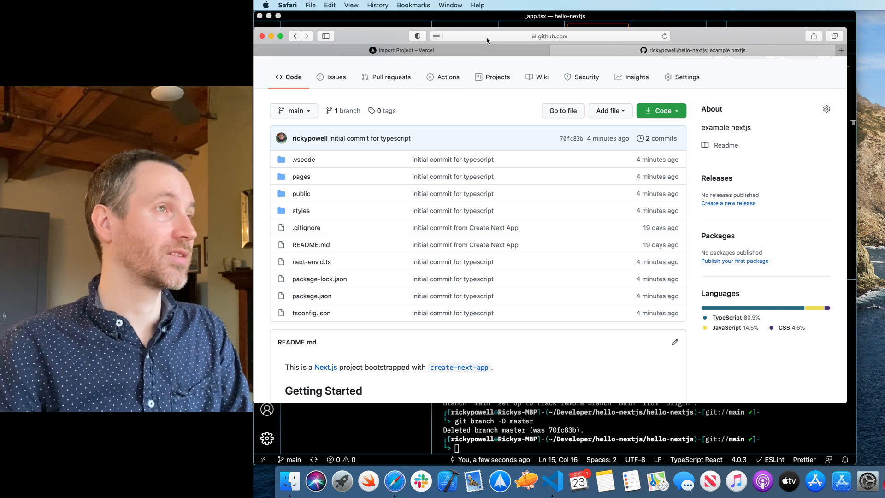
Copy the hello-nextjs repository URL from GitHub and return to Vercel's import page
{"action": "left_click", "coordinate": [548, 36]}
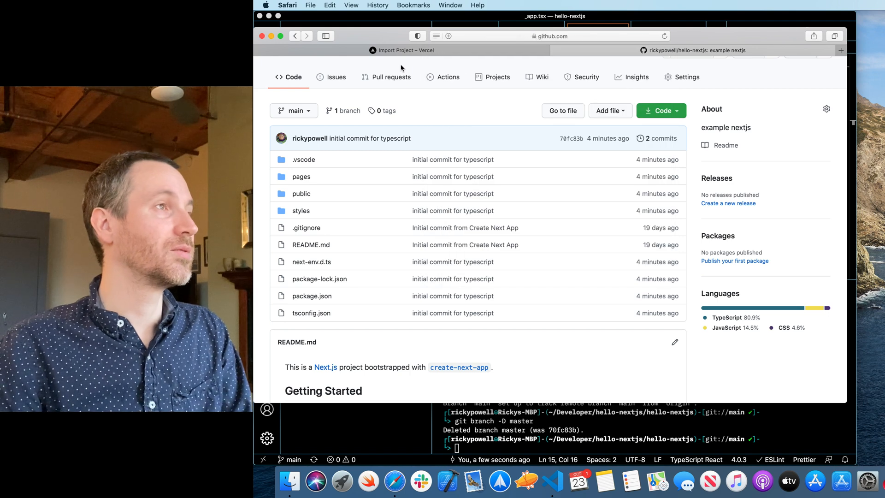
{"action": "left_click", "coordinate": [401, 50]}
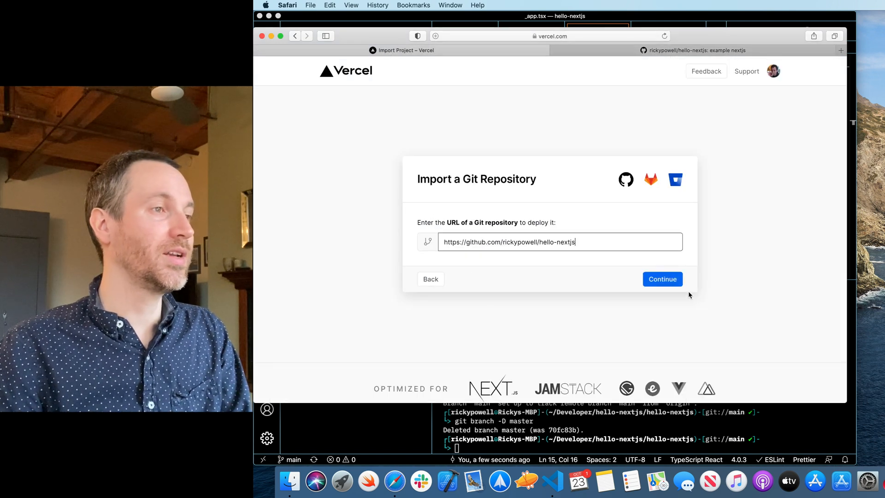
Submit the hello-nextjs repository address for import into Vercel
{"action": "left_click", "coordinate": [661, 278]}
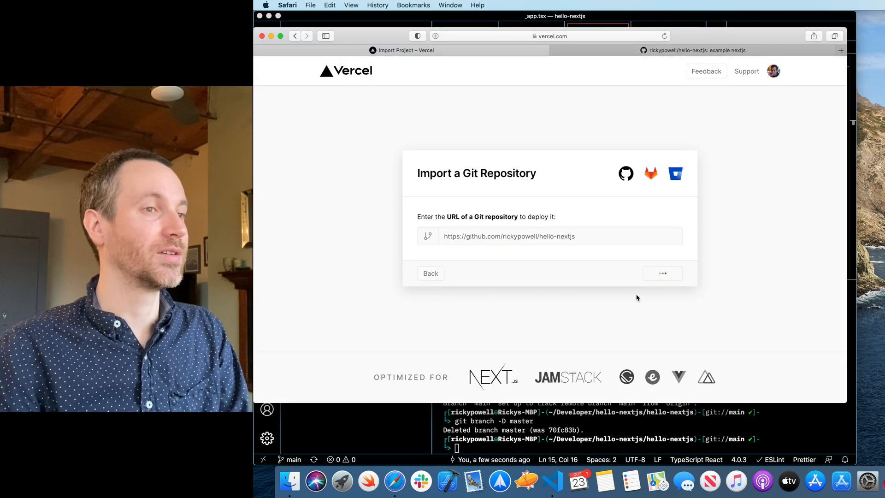
{"action": "left_click", "coordinate": [662, 273]}
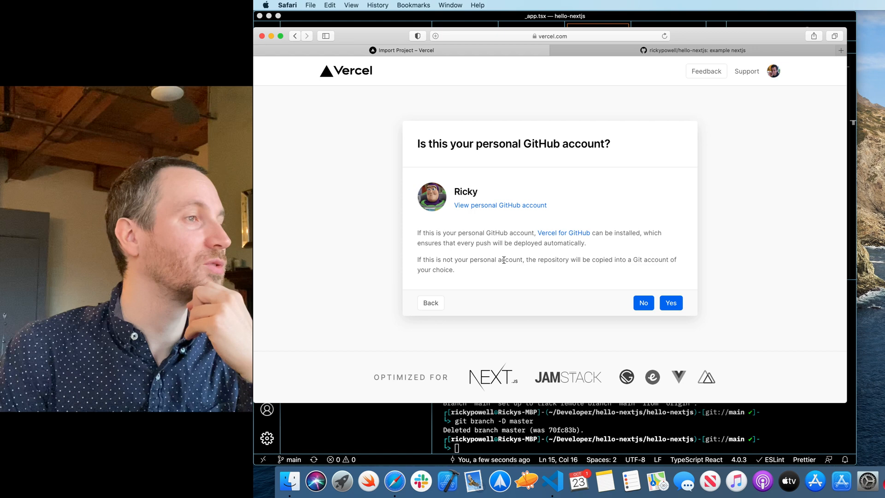
{"action": "mouse_move", "coordinate": [670, 302]}
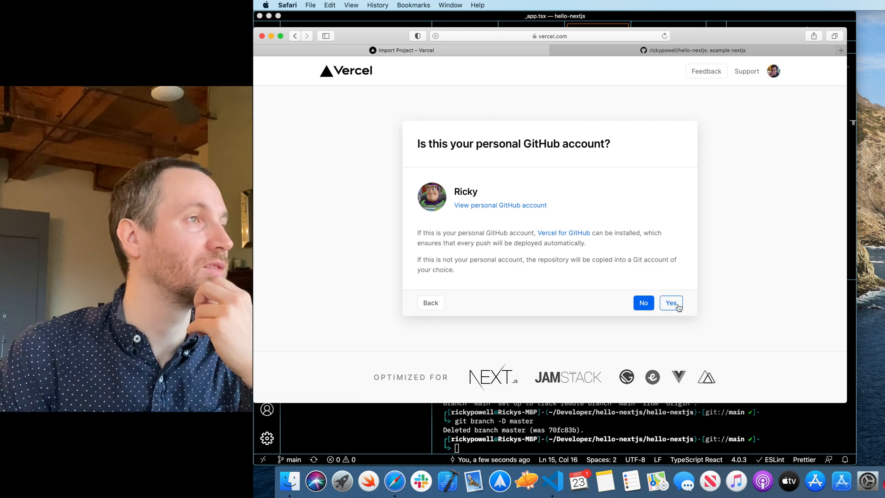
Confirm the personal GitHub account and connect it to Ricky Powell's Vercel account
{"action": "left_click", "coordinate": [670, 303]}
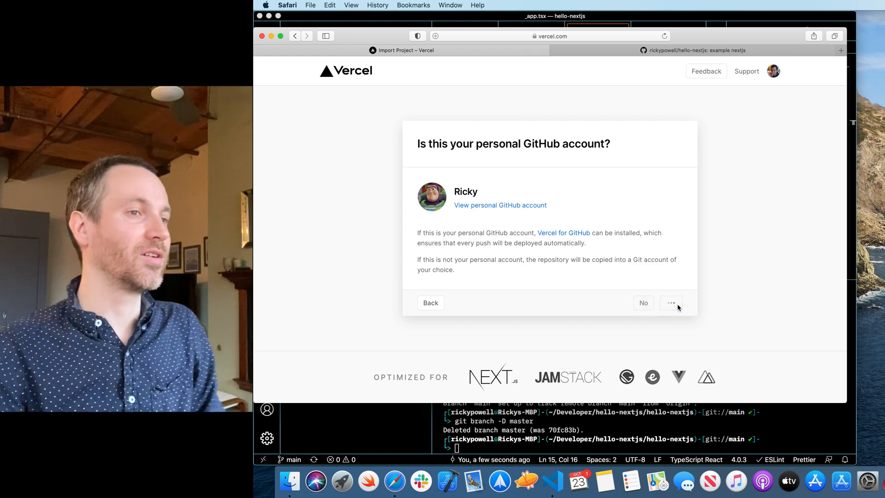
{"action": "left_click", "coordinate": [642, 303]}
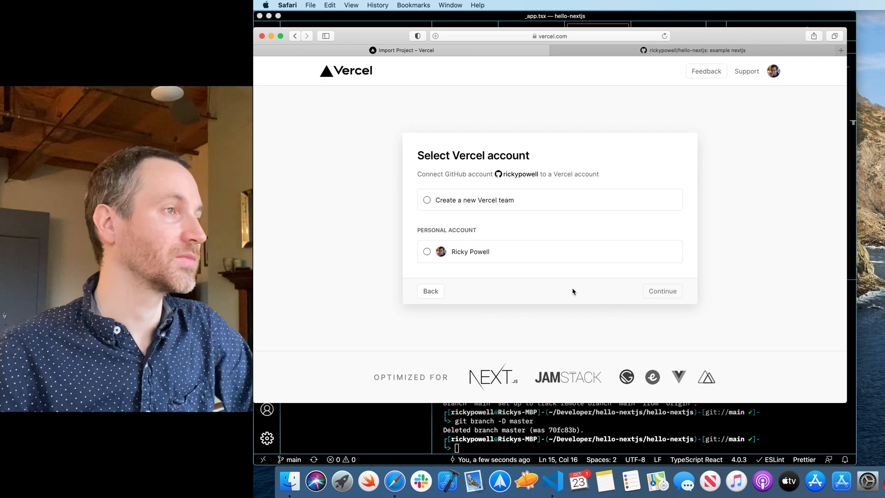
{"action": "left_click", "coordinate": [427, 251]}
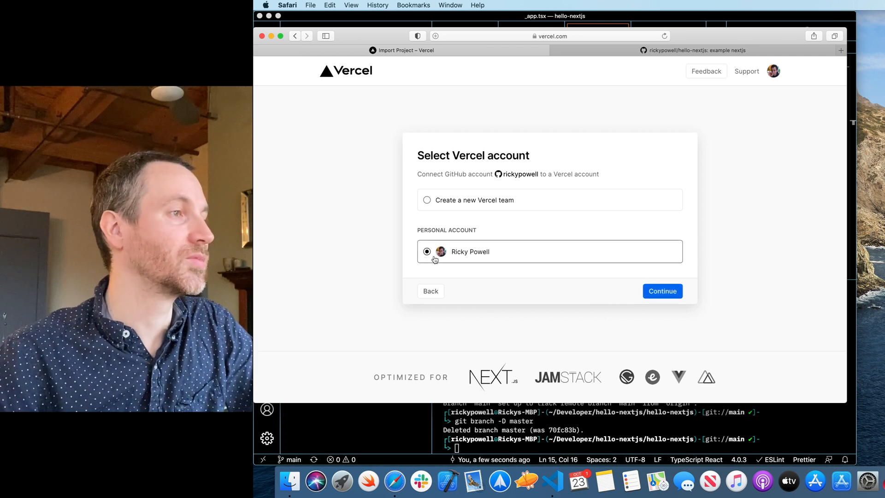
{"action": "left_click", "coordinate": [662, 291]}
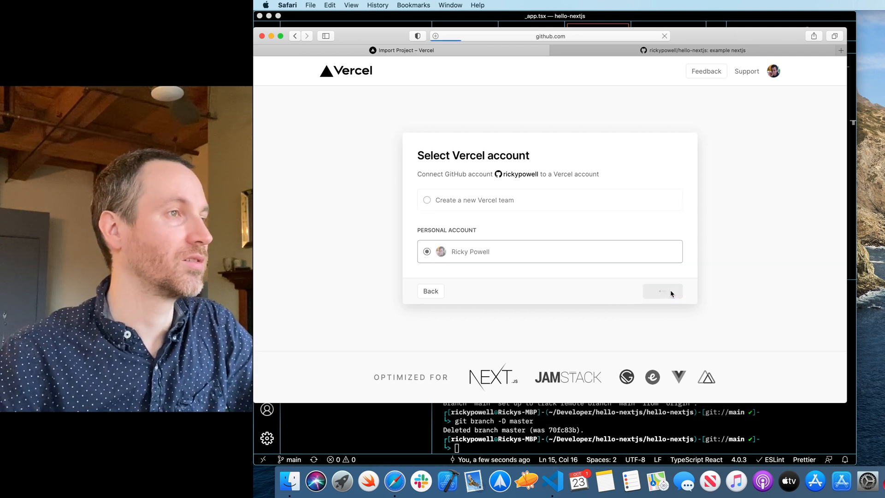
{"action": "left_click", "coordinate": [663, 290]}
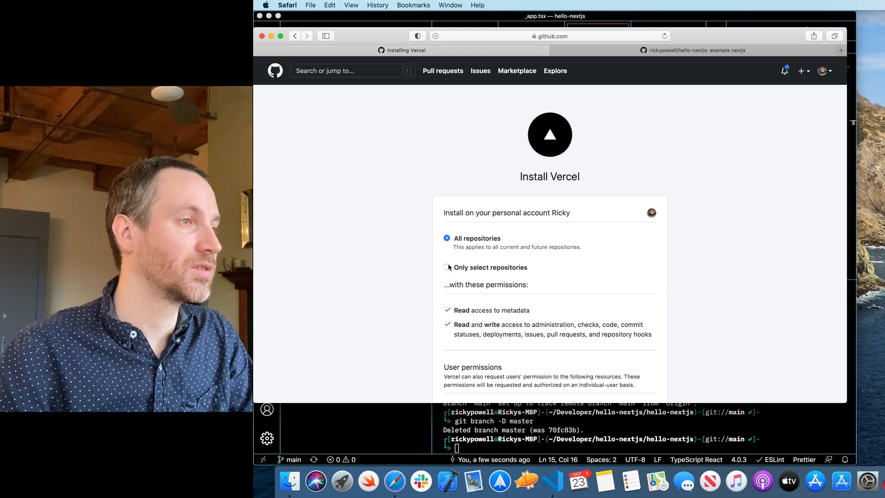
Install the Vercel GitHub app with access to only the hello-nextjs repository
{"action": "left_click", "coordinate": [448, 267]}
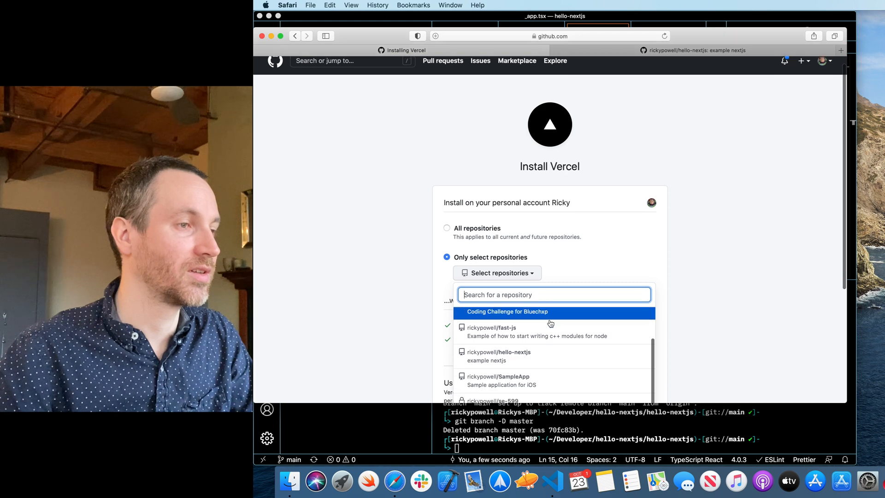
{"action": "left_click", "coordinate": [499, 351]}
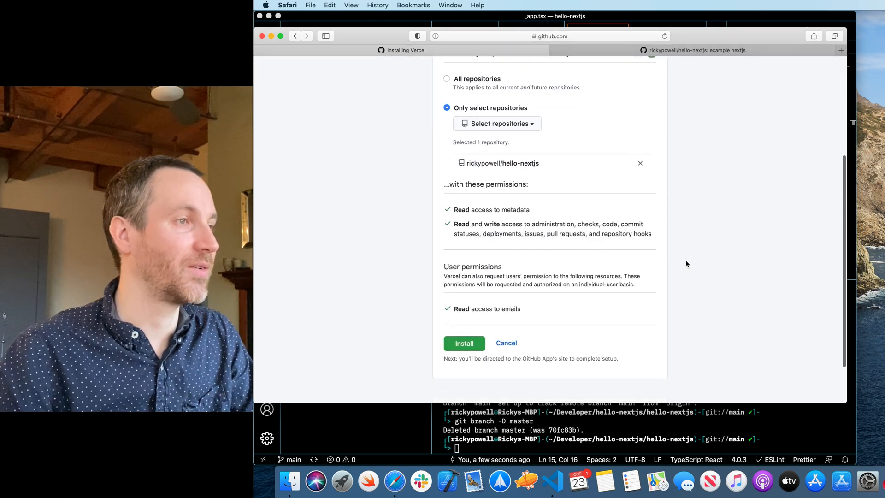
{"action": "scroll", "scroll_direction": "down", "scroll_amount": 3}
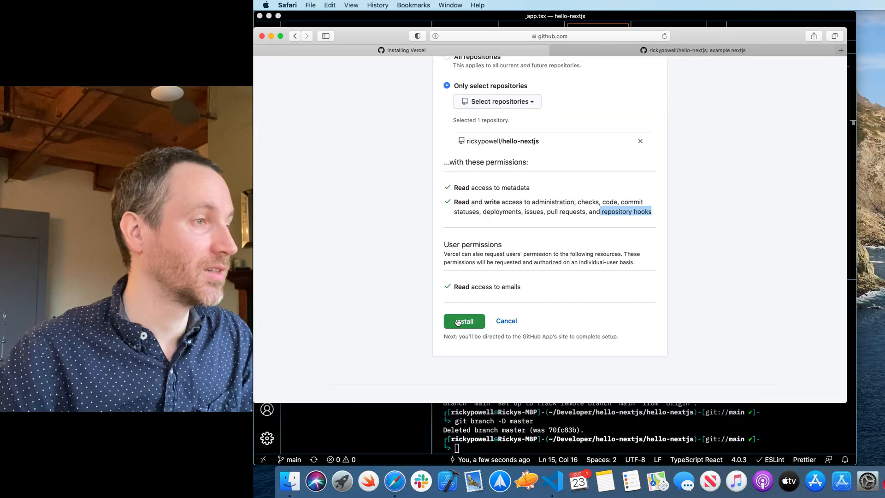
{"action": "left_click", "coordinate": [464, 321]}
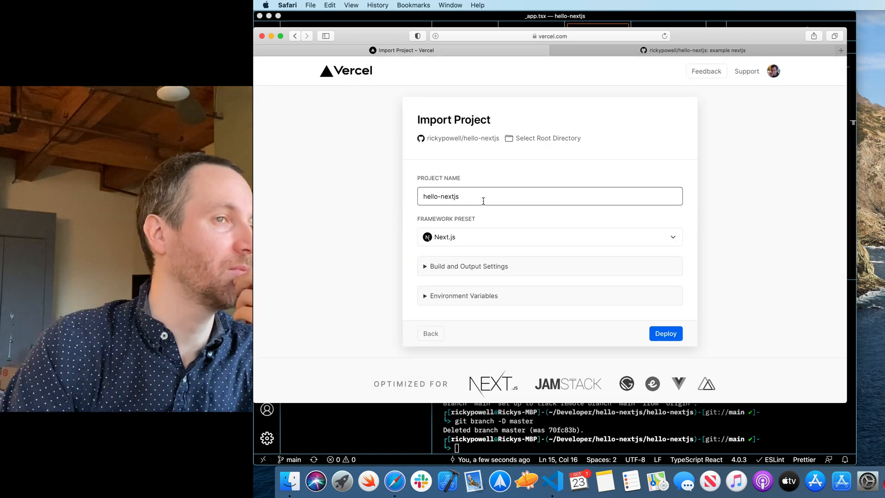
Review Build and Output Settings and Environment Variables at defaults, then deploy hello-nextjs
{"action": "left_click", "coordinate": [468, 266]}
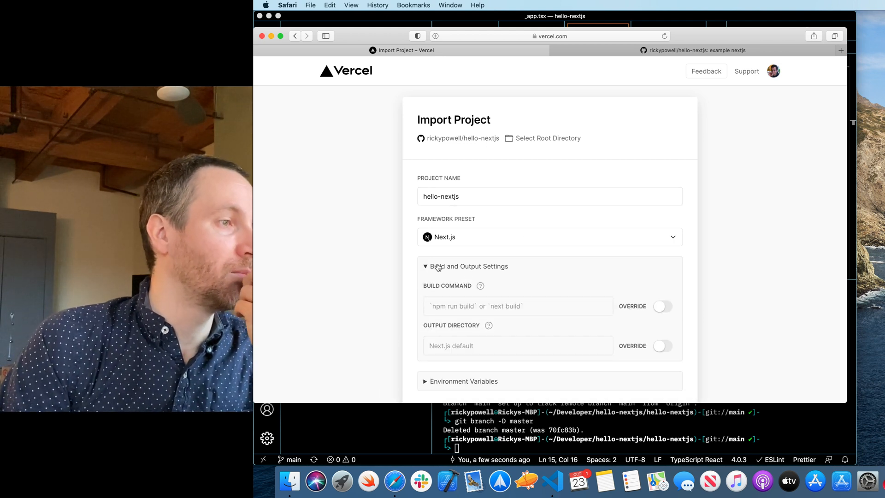
{"action": "left_click", "coordinate": [466, 266]}
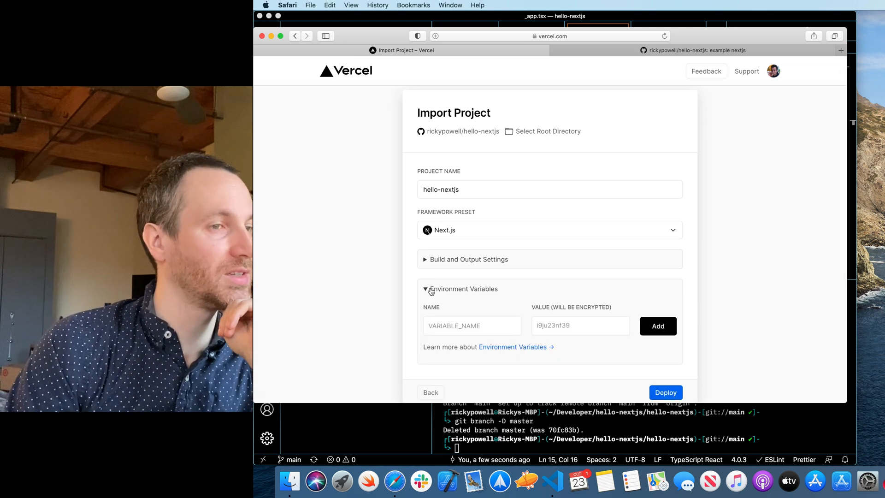
{"action": "left_click", "coordinate": [425, 288]}
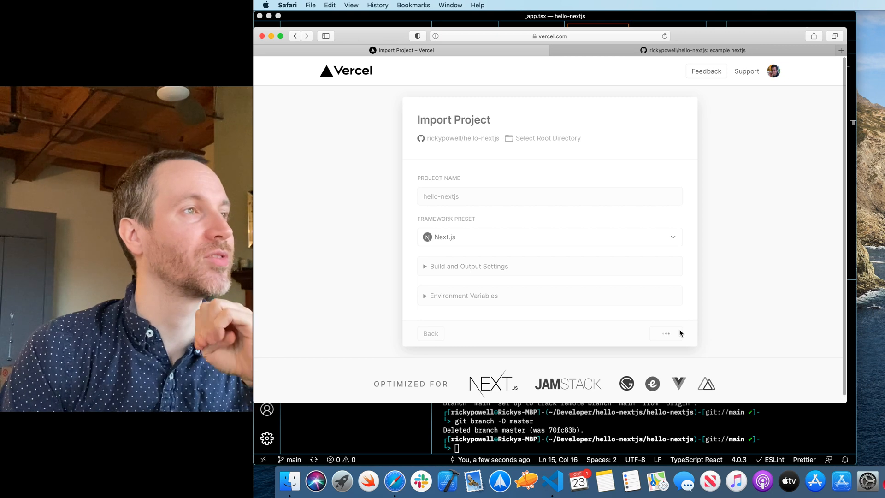
Read the failed build log's Section.tsx type error and return to the code editor
{"action": "left_click", "coordinate": [664, 333]}
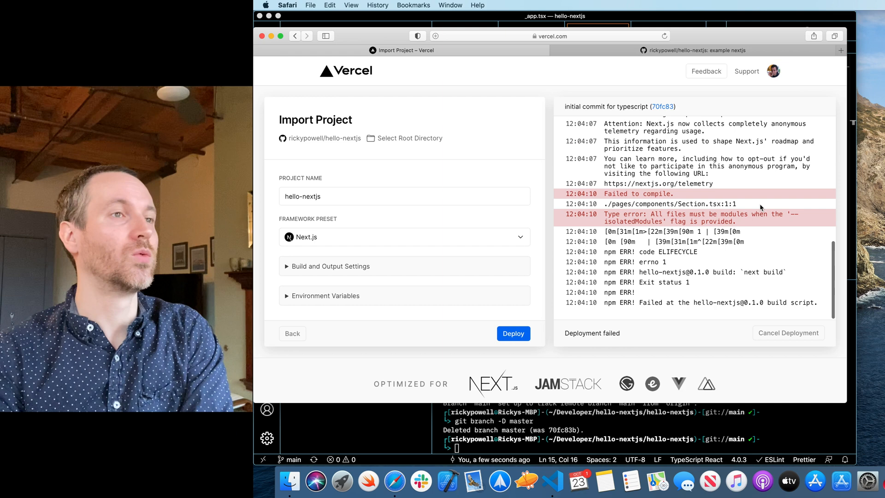
{"action": "scroll", "scroll_direction": "down", "scroll_amount": 3}
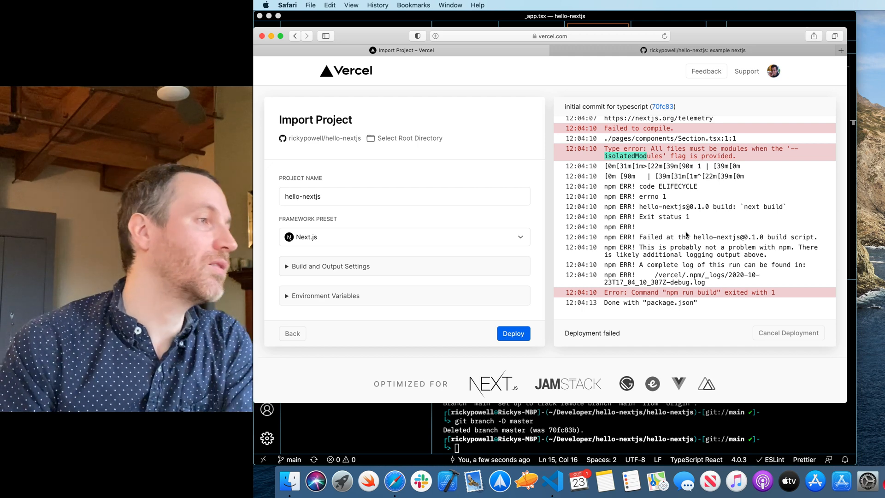
{"action": "left_click", "coordinate": [331, 266]}
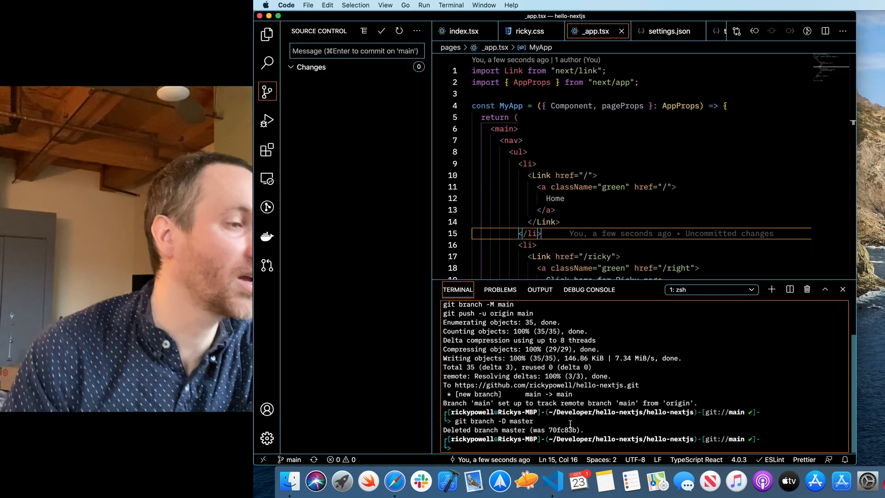
Run npm run build in the terminal and read the Section.tsx isolatedModules error
{"action": "type", "text": "npm"}
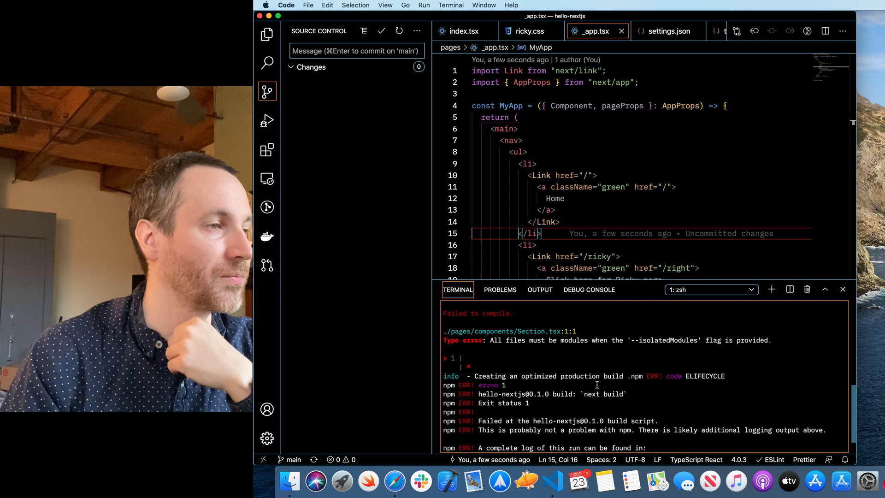
{"action": "left_click", "coordinate": [505, 349]}
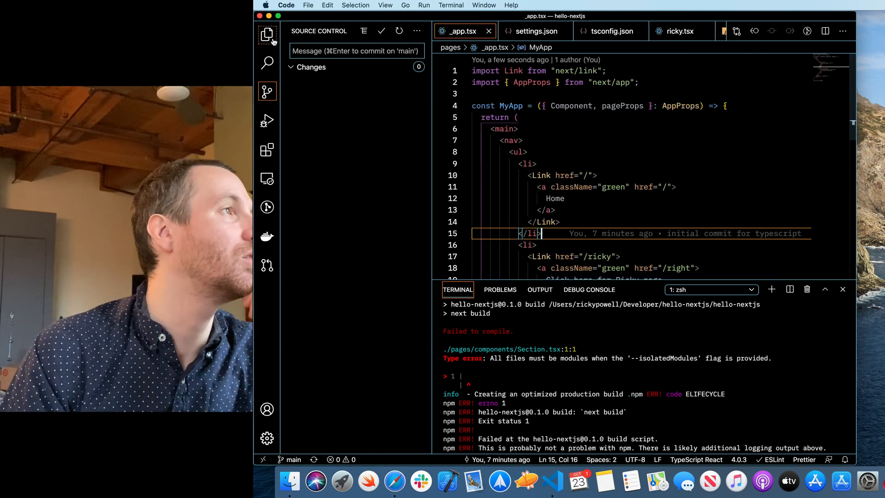
Delete Section.tsx from the components folder, moving it to the trash
{"action": "right_click", "coordinate": [323, 143]}
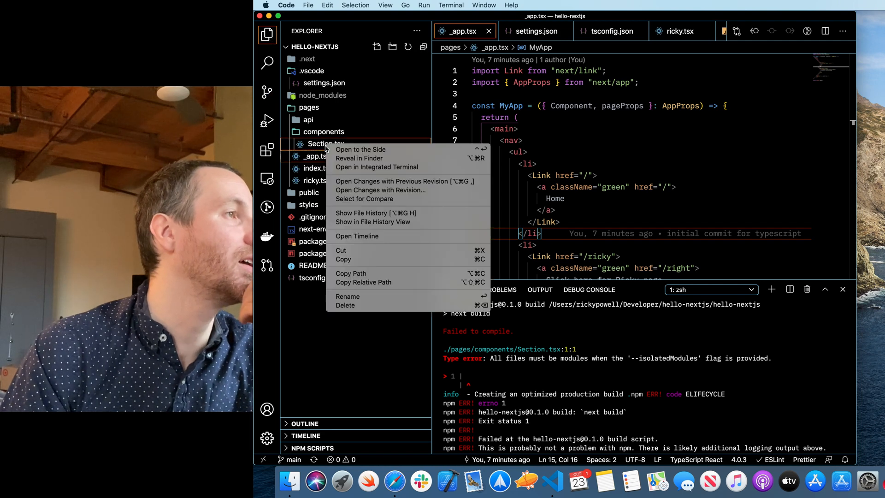
{"action": "left_click", "coordinate": [344, 305]}
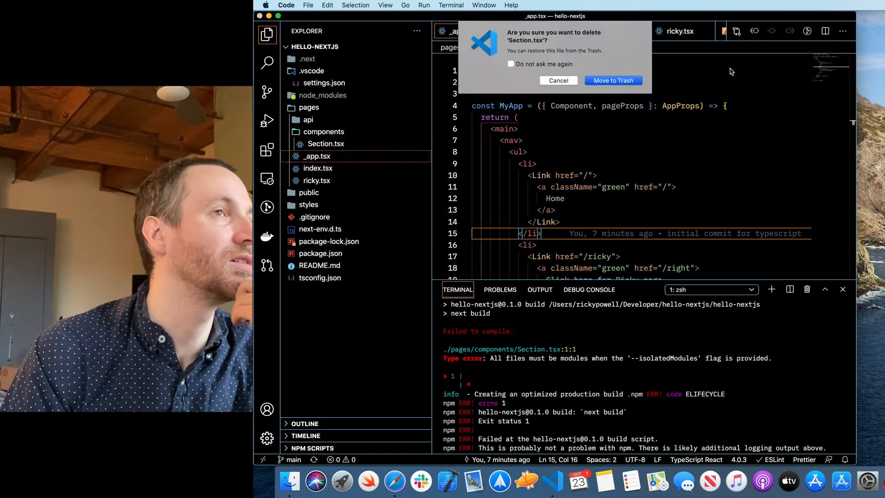
{"action": "left_click", "coordinate": [612, 80]}
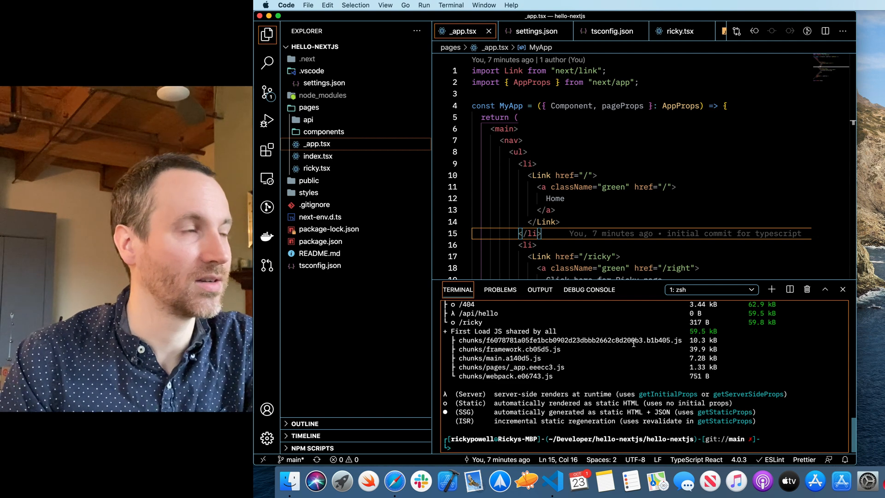
Commit the deletion as "removed unused file" and push it to main with git push
{"action": "left_click", "coordinate": [268, 92]}
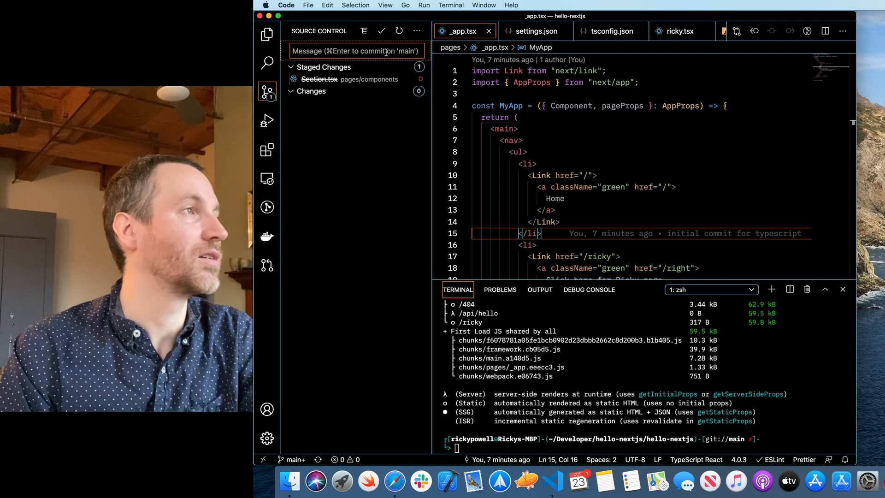
{"action": "type", "text": "removed unused file"}
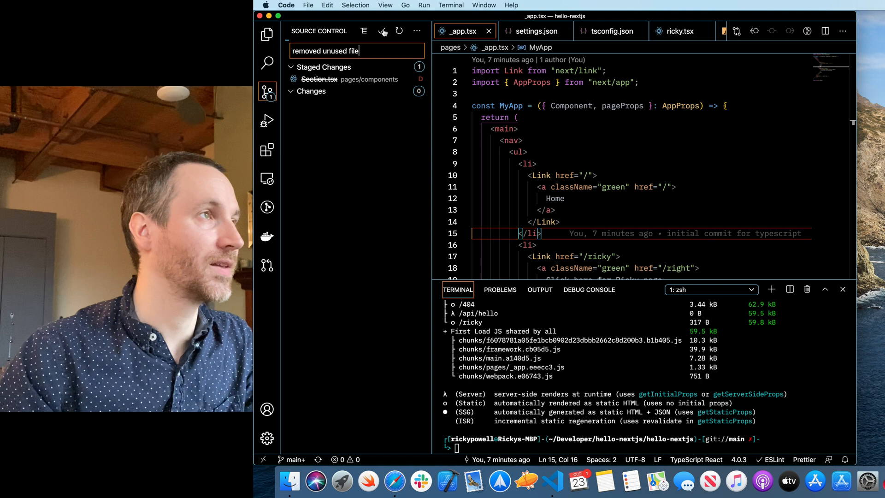
{"action": "left_click", "coordinate": [380, 32]}
{"action": "type", "text": "git push"}
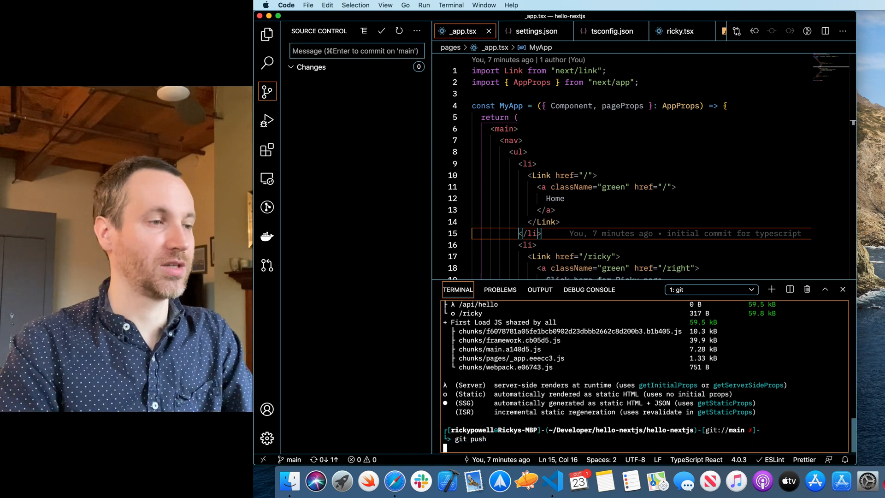
{"action": "key", "text": "Return"}
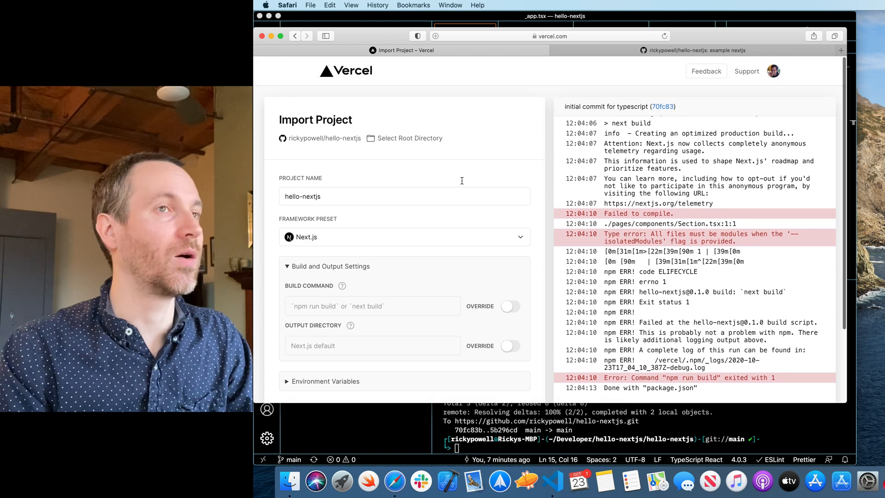
Deploy hello-nextjs again from the fixed "removed unused file" commit
{"action": "scroll", "scroll_direction": "down", "scroll_amount": 3}
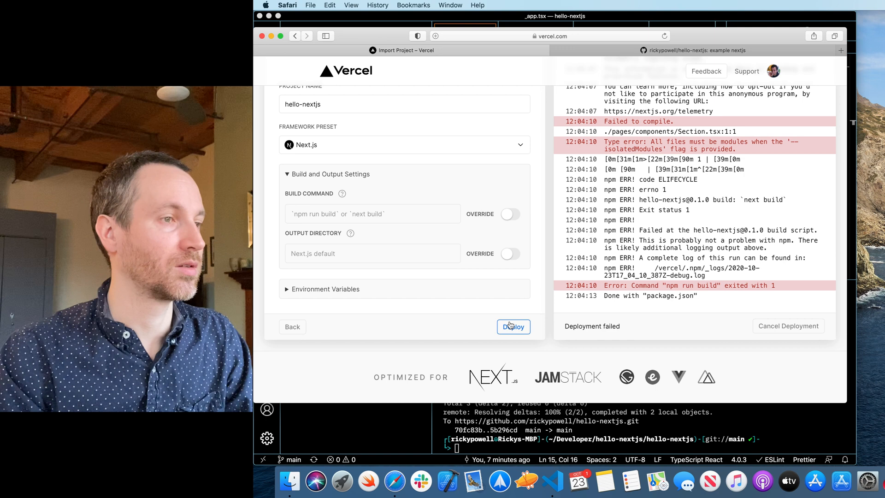
{"action": "left_click", "coordinate": [512, 327]}
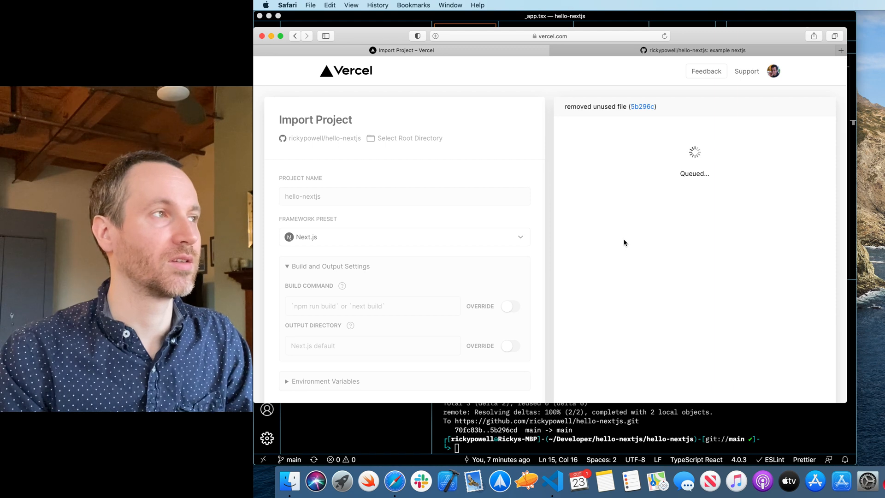
{"action": "mouse_move", "coordinate": [577, 127]}
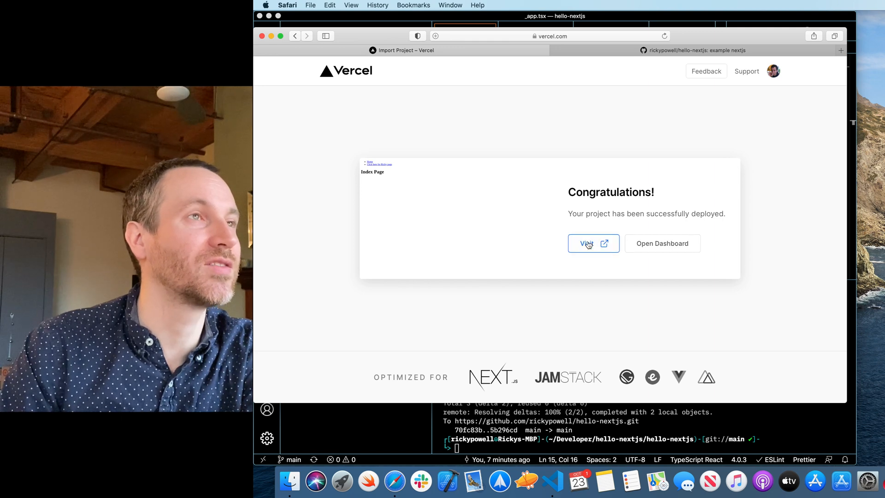
{"action": "left_click", "coordinate": [589, 243]}
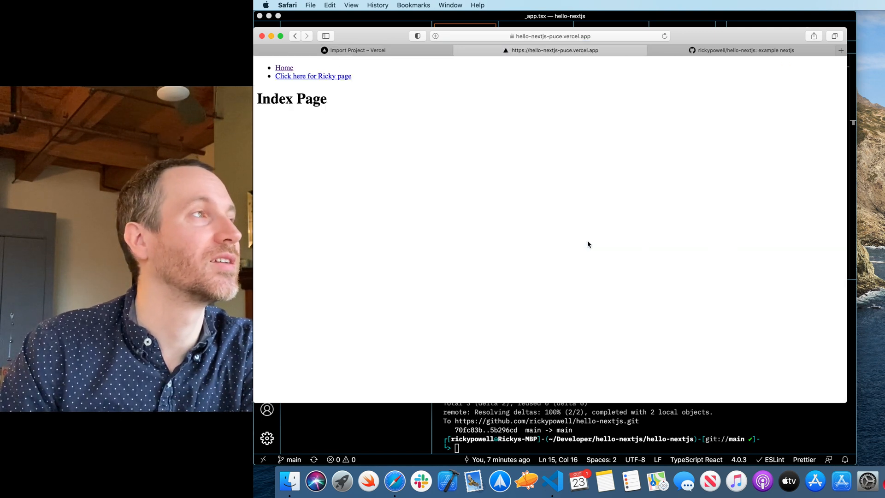
{"action": "left_click", "coordinate": [313, 76]}
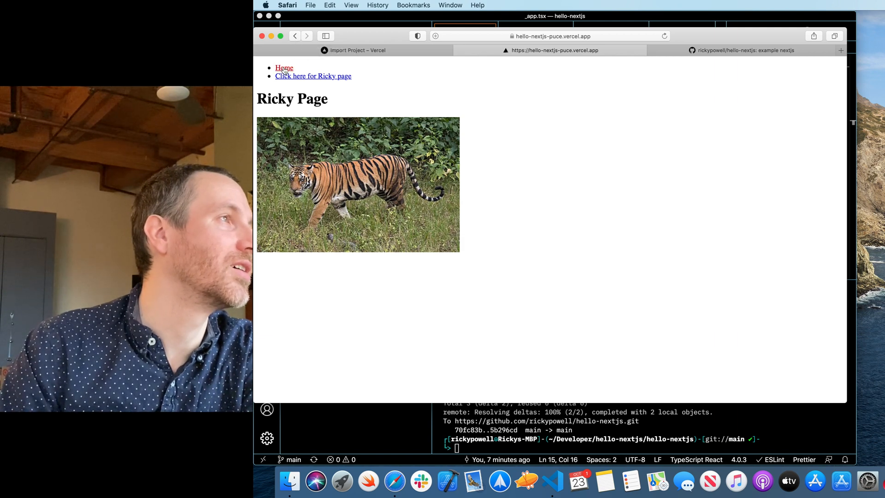
{"action": "left_click", "coordinate": [284, 67]}
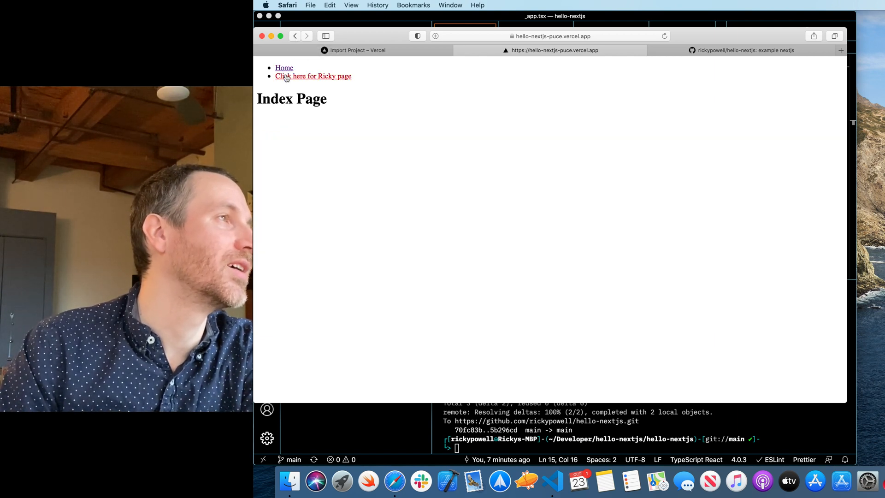
{"action": "left_click", "coordinate": [312, 76]}
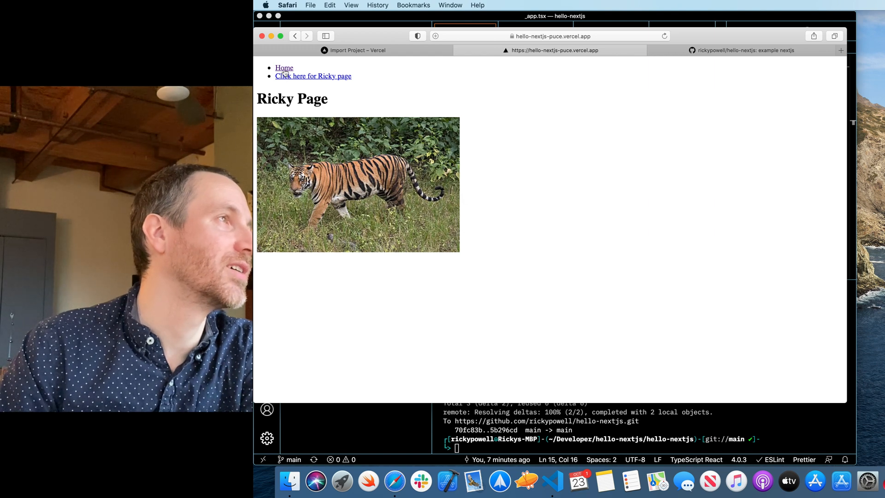
{"action": "left_click", "coordinate": [284, 67]}
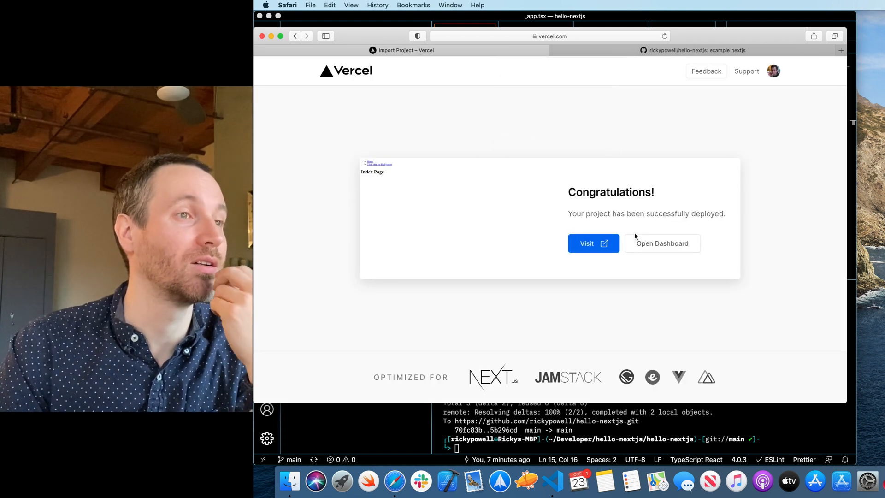
{"action": "mouse_move", "coordinate": [631, 266]}
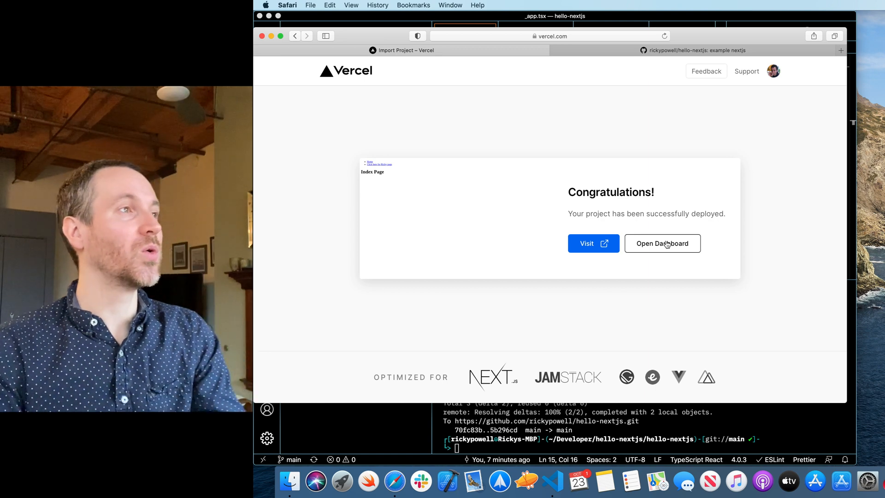
Open the hello-nextjs dashboard and scroll past Production Deployment to the empty Preview Deployments
{"action": "left_click", "coordinate": [662, 244]}
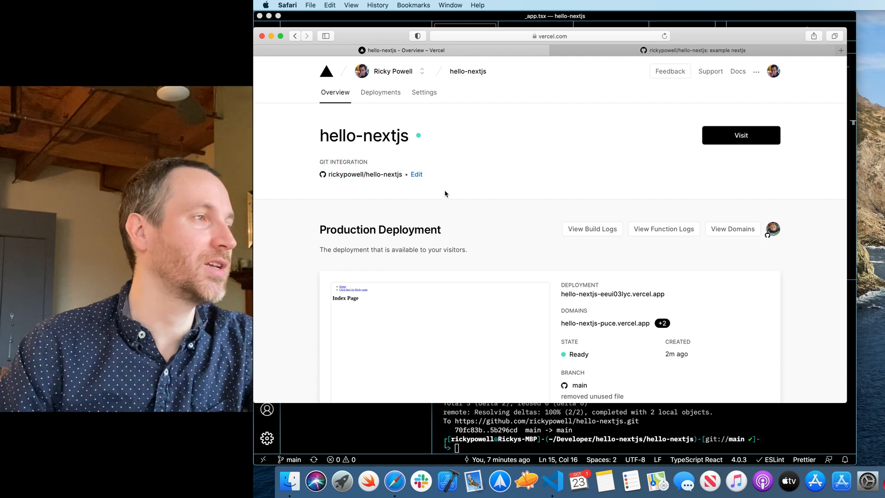
{"action": "scroll", "scroll_direction": "down", "scroll_amount": 3}
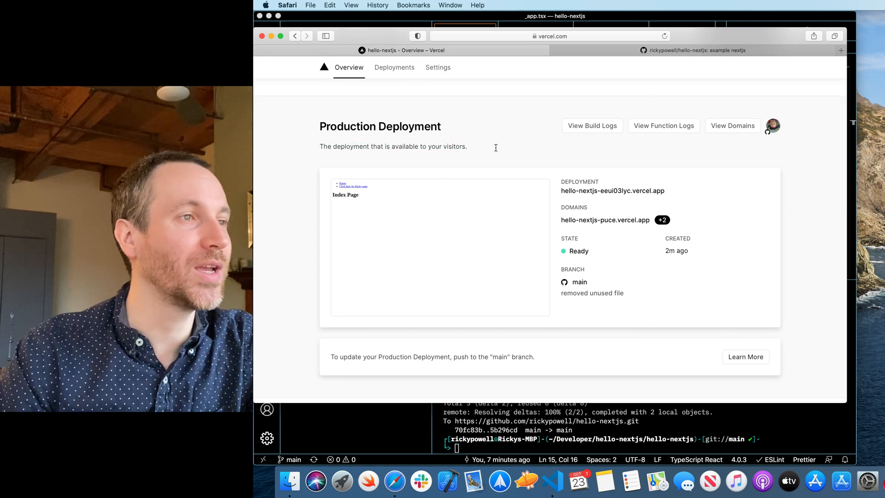
{"action": "scroll", "scroll_direction": "down", "scroll_amount": 3}
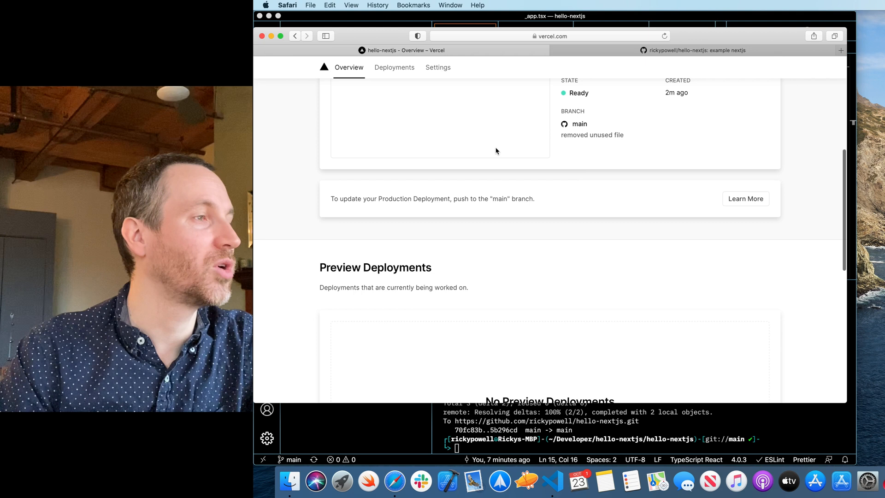
{"action": "scroll", "scroll_direction": "down", "scroll_amount": 3}
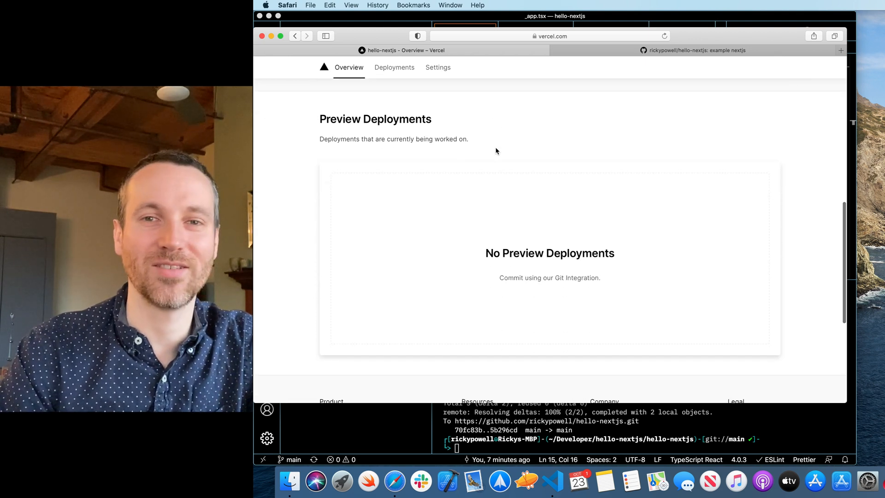
{"action": "mouse_move", "coordinate": [308, 135]}
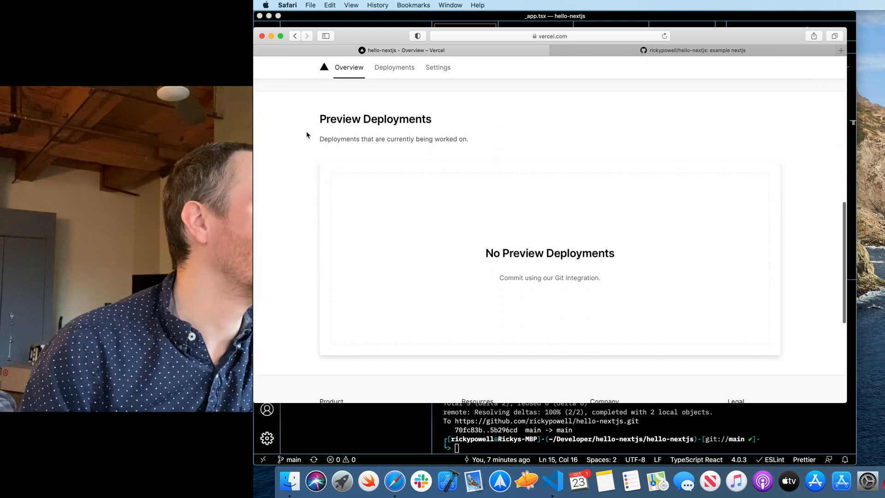
{"action": "mouse_move", "coordinate": [515, 310]}
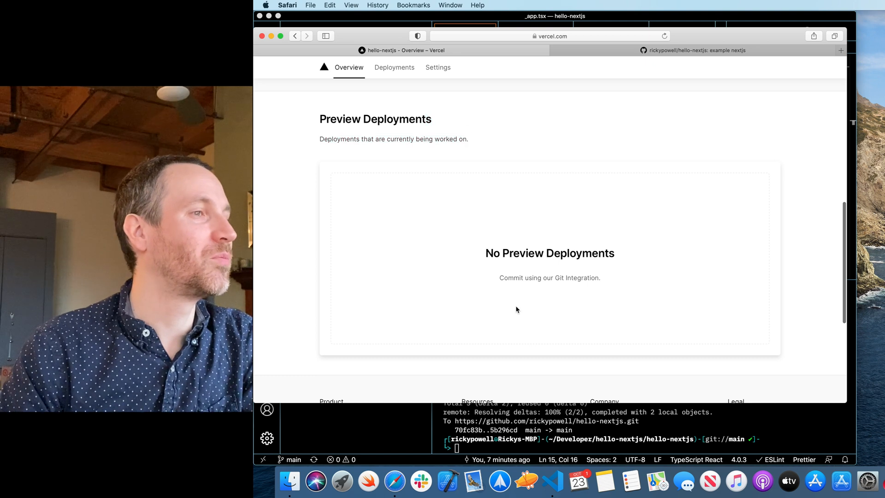
{"action": "mouse_move", "coordinate": [529, 266]}
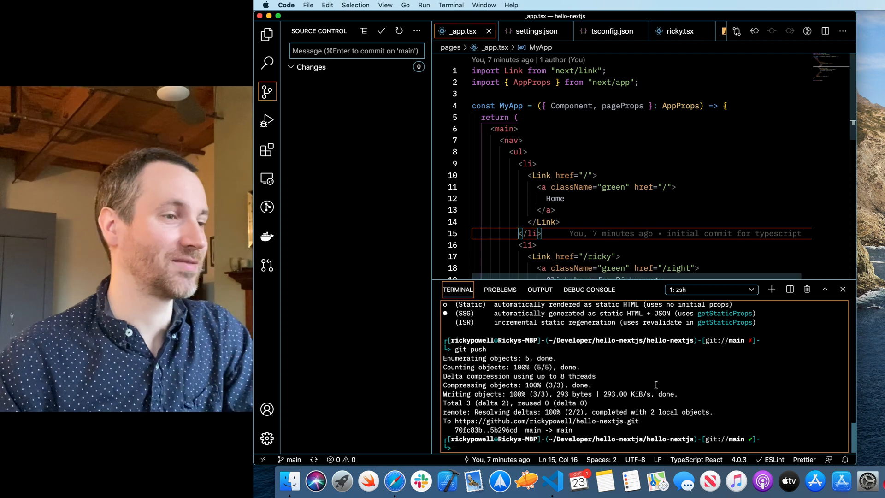
Find 'Index Page' across the project and change the index.tsx heading to Home Page
{"action": "left_click", "coordinate": [267, 35]}
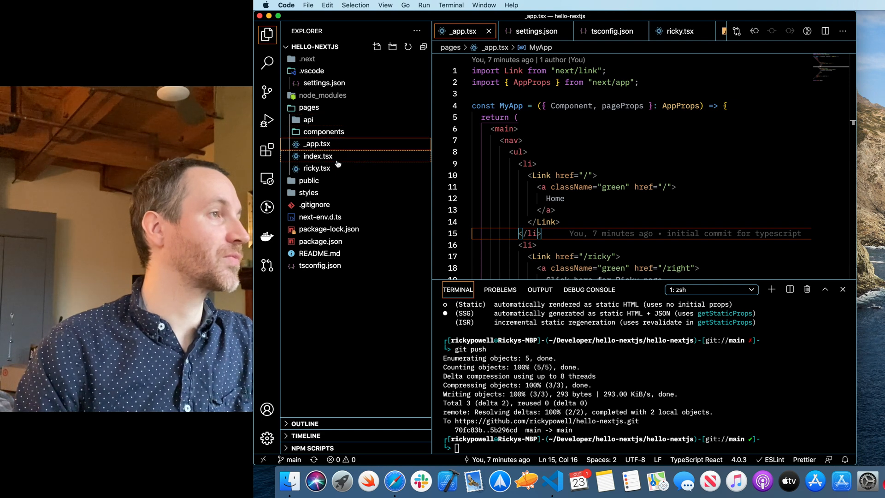
{"action": "left_click", "coordinate": [267, 63]}
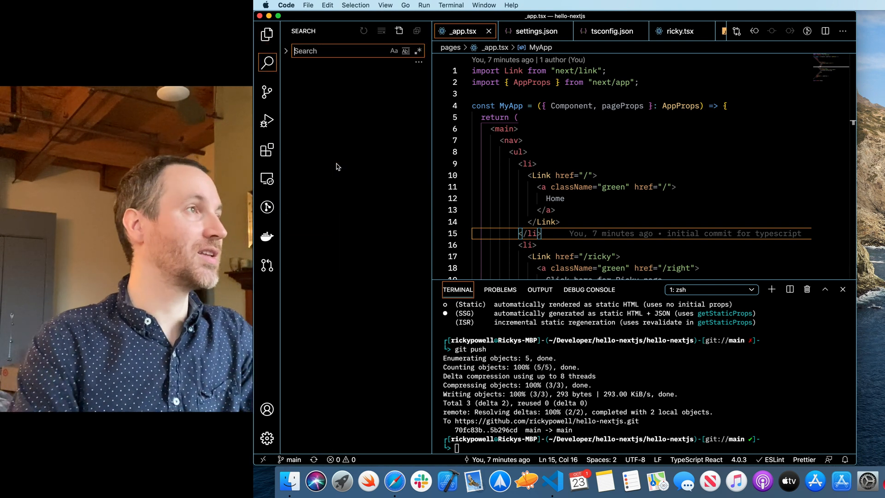
{"action": "type", "text": "Index Page"}
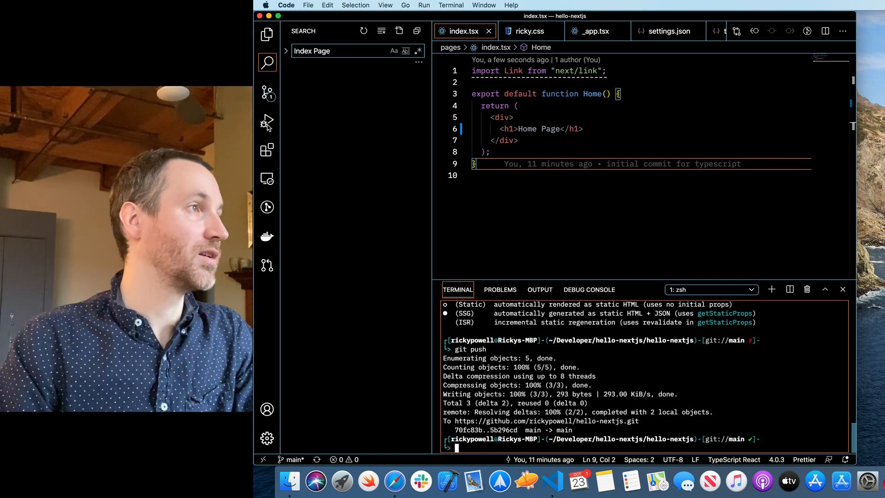
Stage index.tsx and commit it as 'updated index page title', then push to main
{"action": "left_click", "coordinate": [267, 91]}
{"action": "type", "text": "updated "}
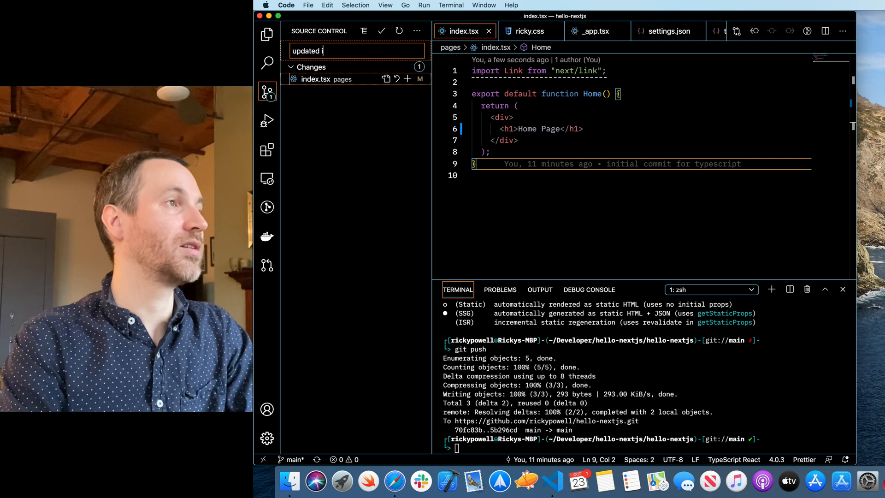
{"action": "type", "text": "index page title"}
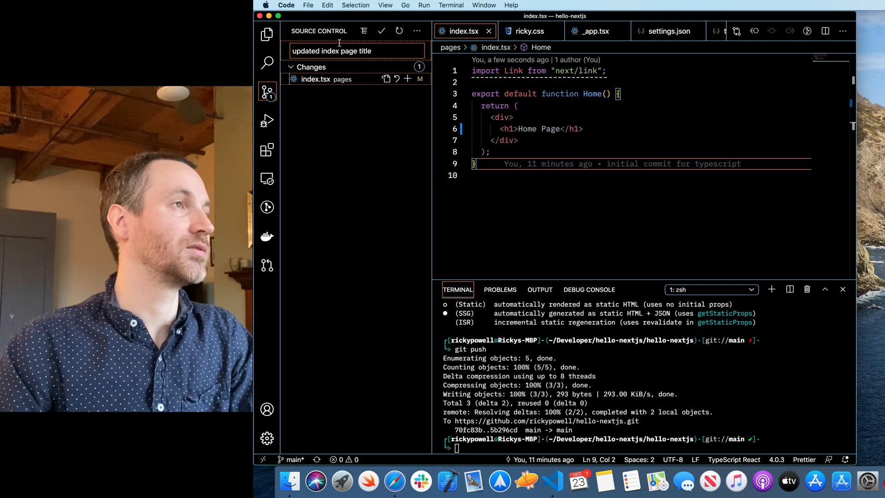
{"action": "left_click", "coordinate": [381, 32]}
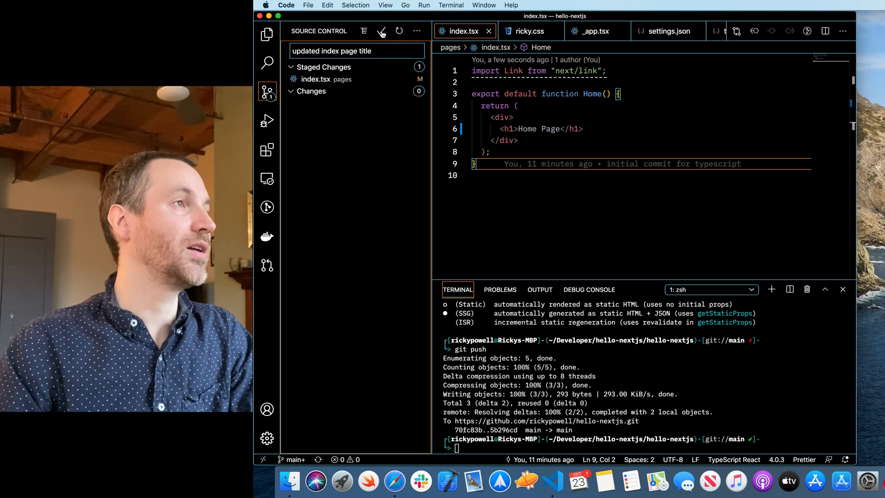
{"action": "left_click", "coordinate": [381, 31]}
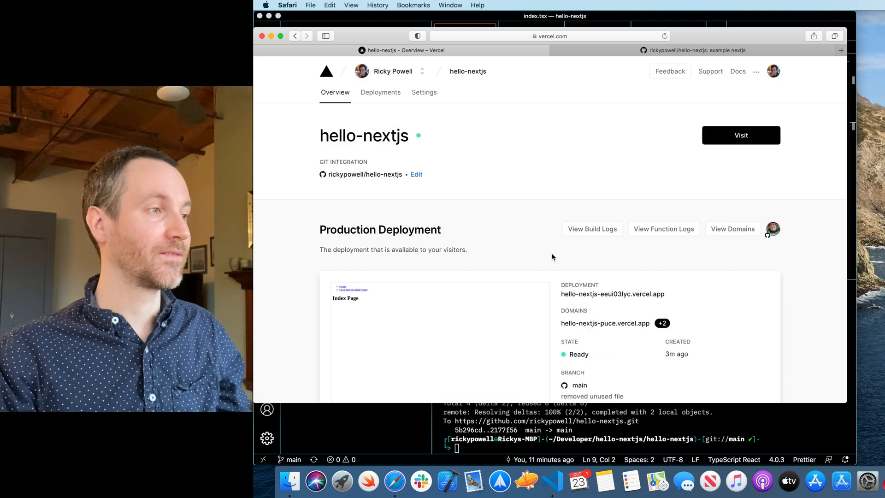
Scroll the Vercel project Overview to the Building deployment for 'updated index page title'
{"action": "scroll", "scroll_direction": "down", "scroll_amount": 3}
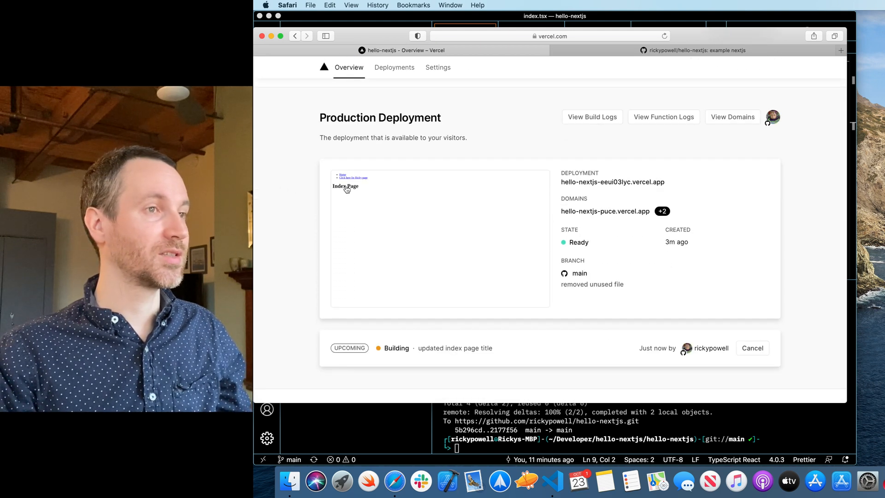
{"action": "scroll", "scroll_direction": "down", "scroll_amount": 3}
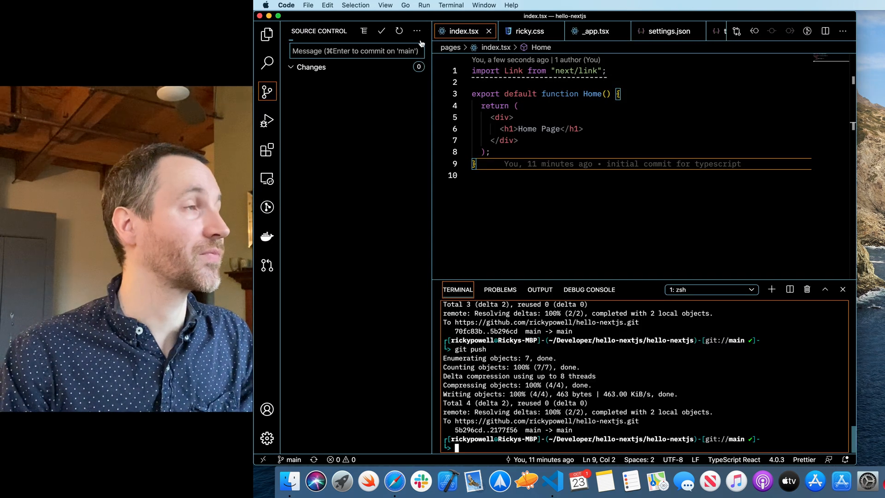
Create and switch to the feature/some-cool-feature branch with git checkout -b
{"action": "type", "text": "git checkout -"}
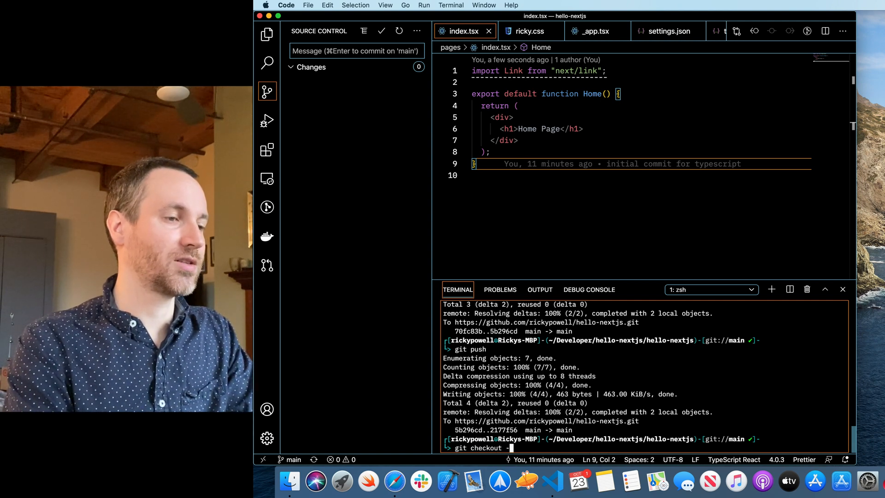
{"action": "type", "text": "b"}
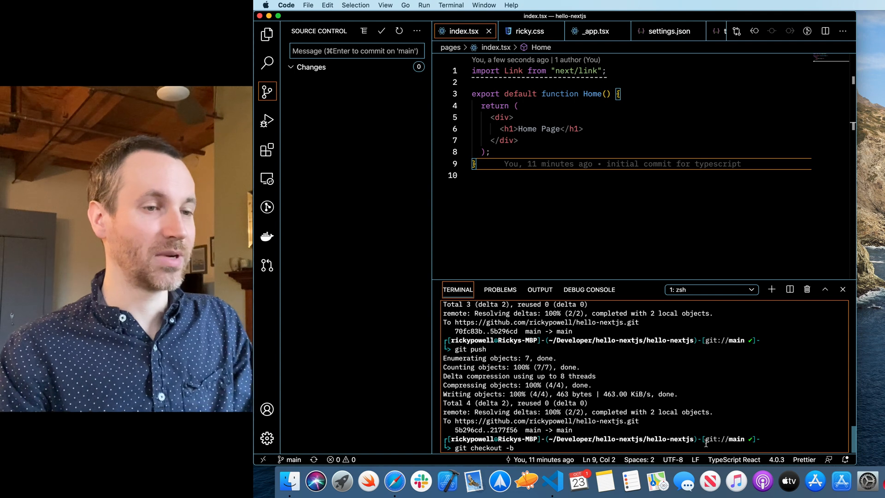
{"action": "type", "text": "feature/so"}
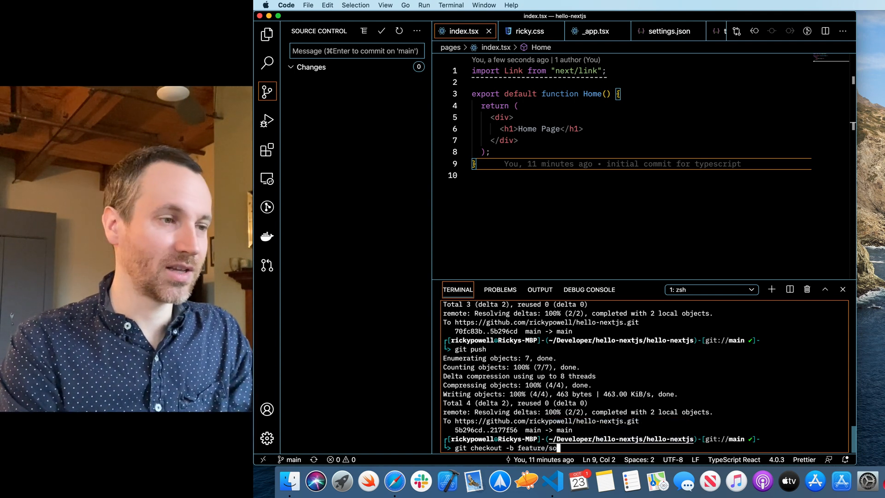
{"action": "type", "text": "me-cool-f"}
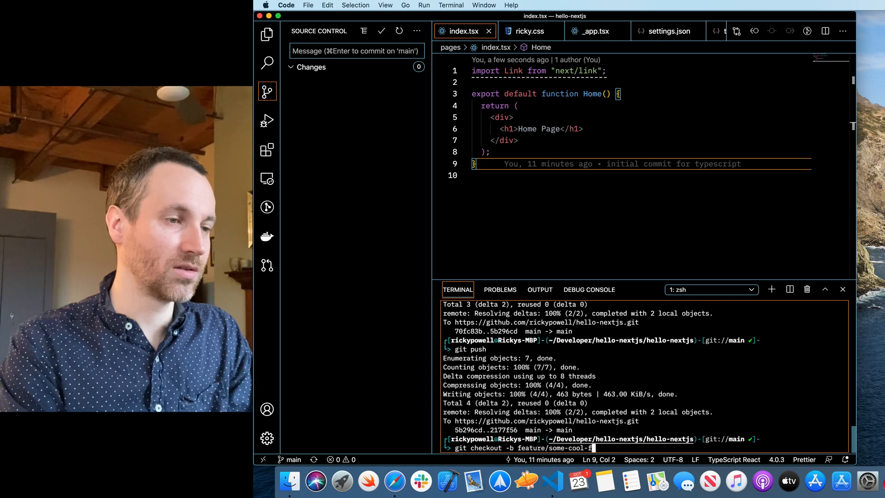
{"action": "type", "text": "eature"}
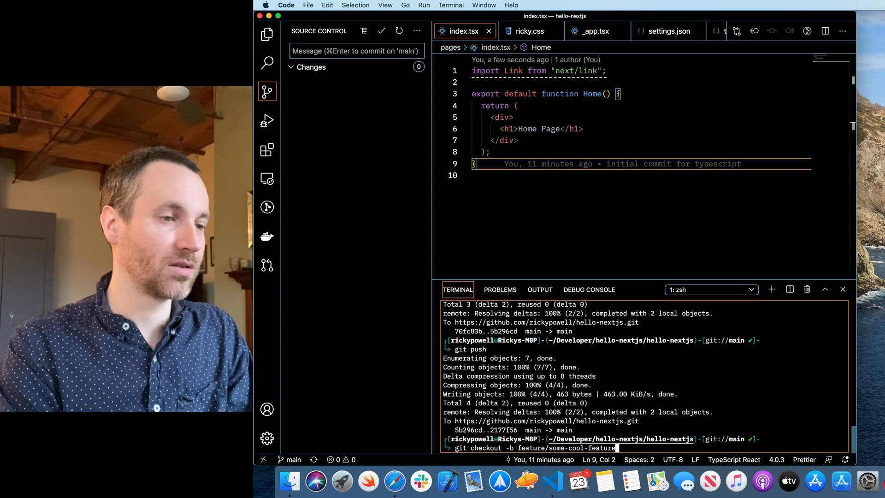
{"action": "key", "text": "enter"}
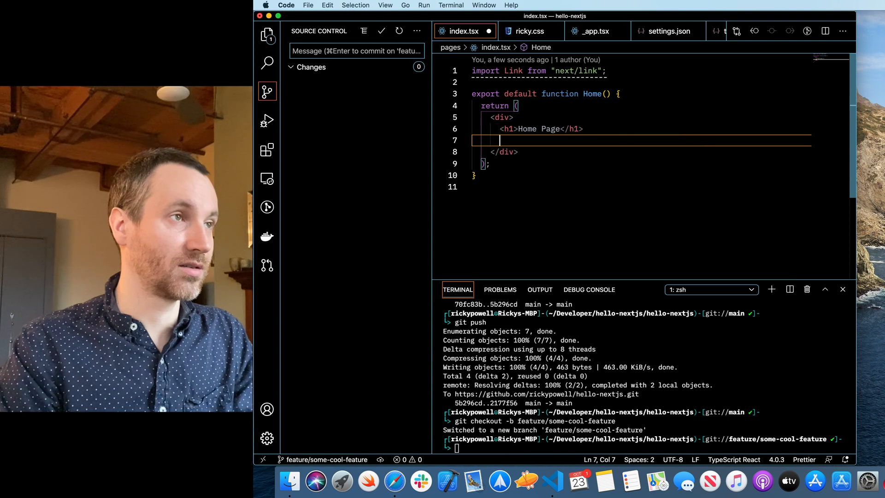
Add an <h1> robot emoji heading to index.tsx and commit it as 'added Robot emoji'
{"action": "type", "text": "<h1>🤖</h1>"}
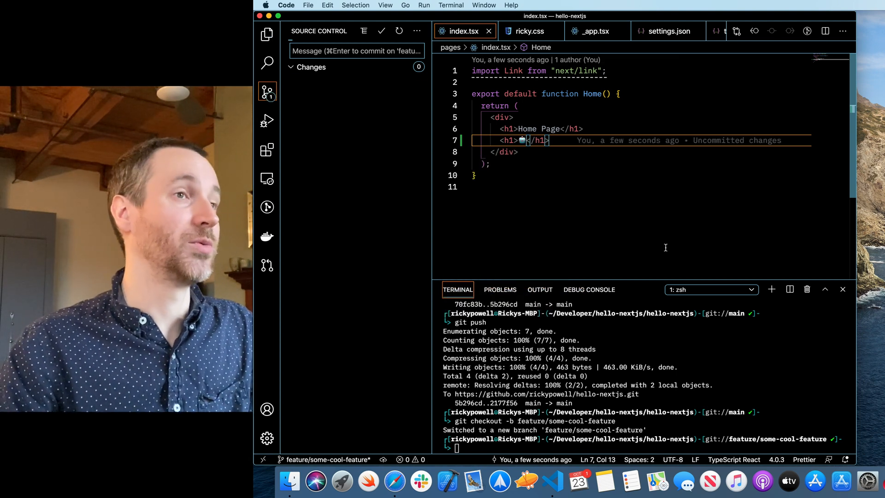
{"action": "left_click", "coordinate": [357, 49]}
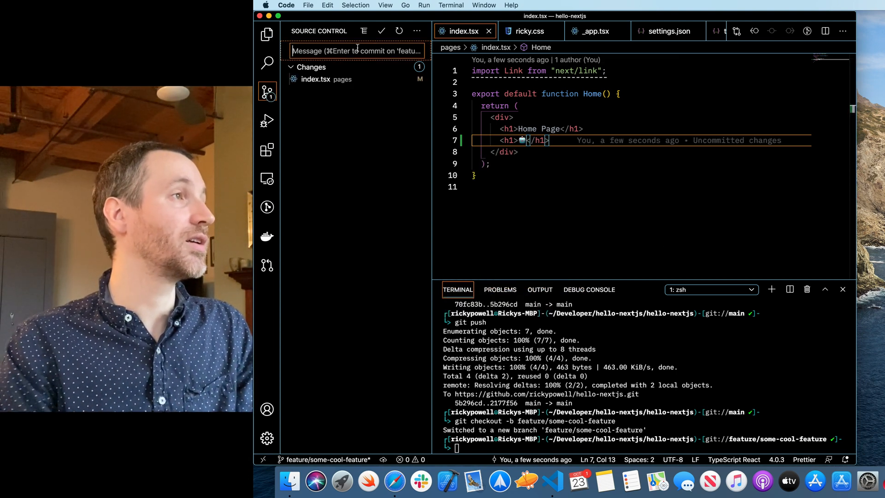
{"action": "type", "text": "added Robot em"}
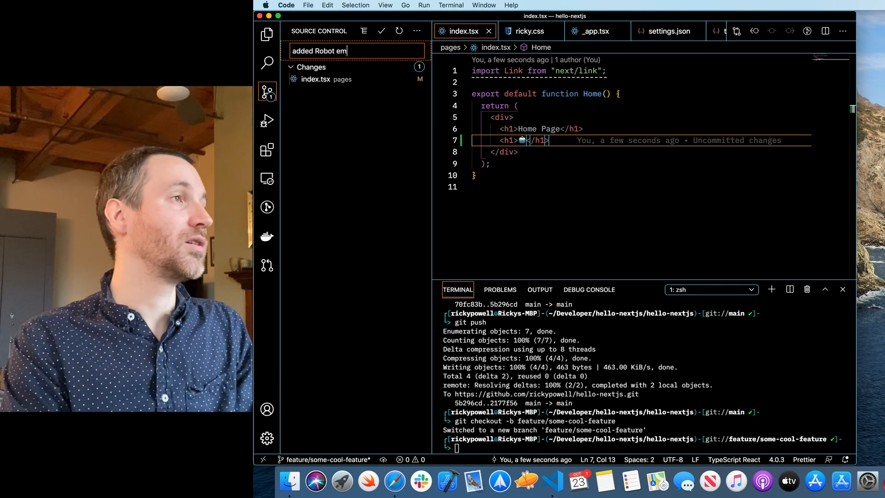
{"action": "left_click", "coordinate": [381, 31]}
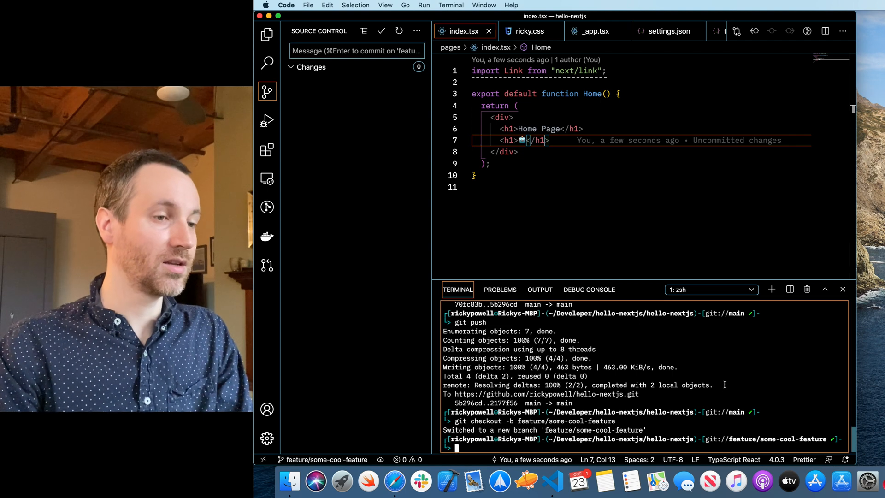
Push feature/some-cool-feature to GitHub as a new tracked remote branch, then return to Safari
{"action": "type", "text": "git push"}
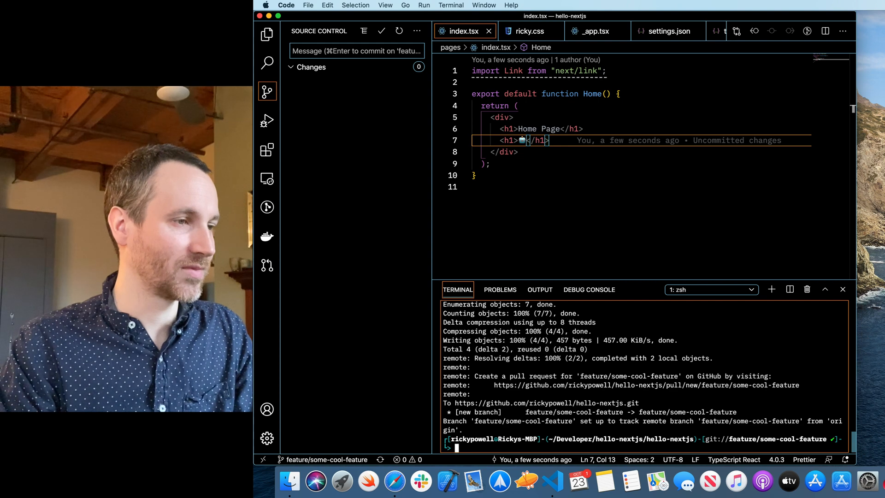
{"action": "key", "text": "cmd+tab"}
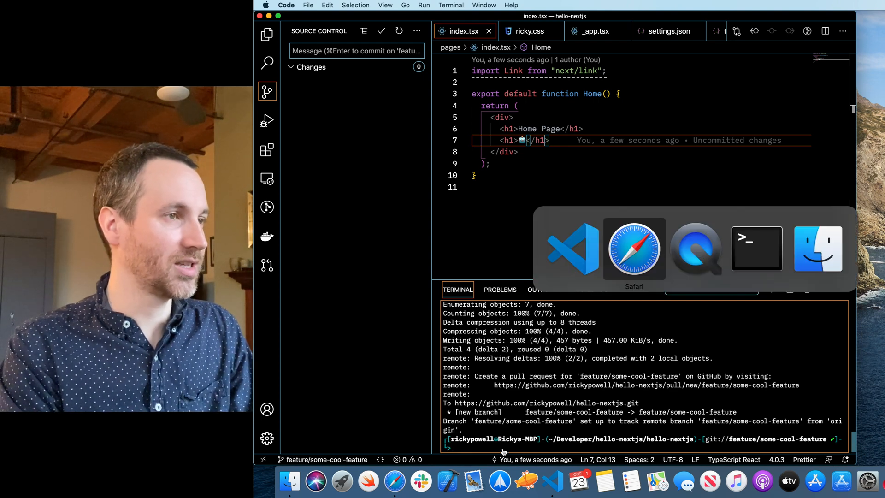
Review the Preview Deployments section showing the 'added Robot emoji' build for feature/some-cool-feature
{"action": "left_click", "coordinate": [633, 250]}
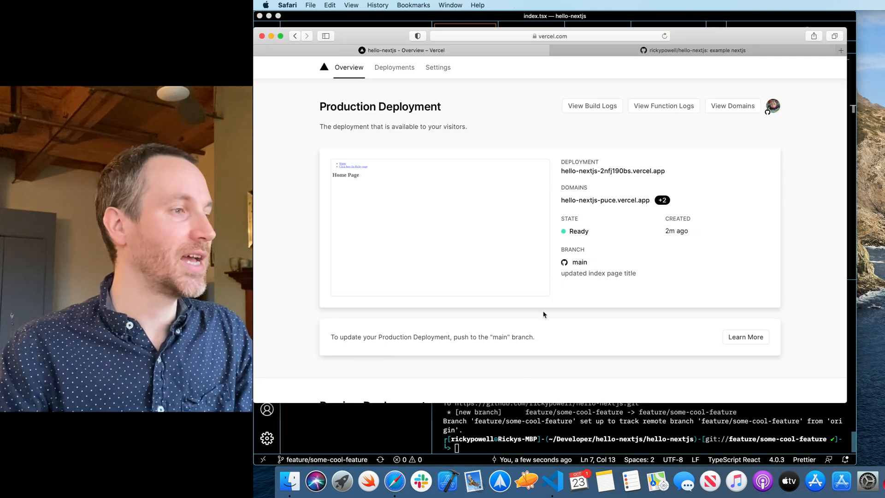
{"action": "scroll", "scroll_direction": "down", "scroll_amount": 3}
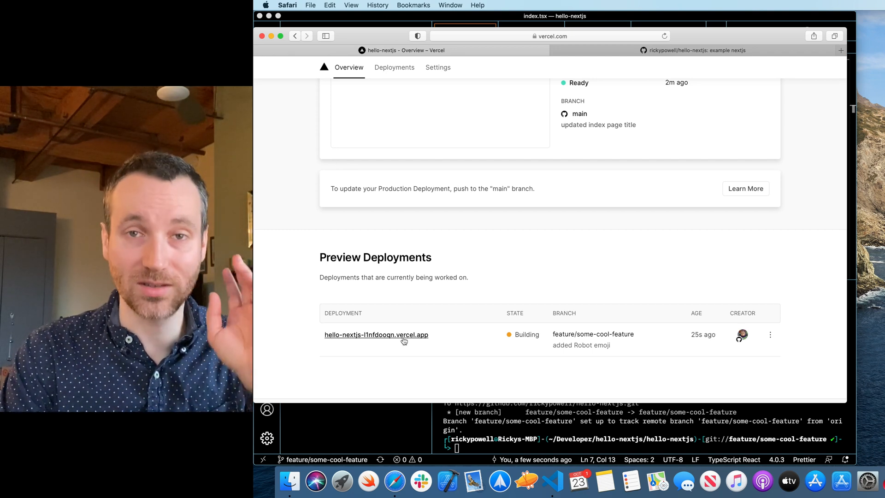
{"action": "mouse_move", "coordinate": [424, 365]}
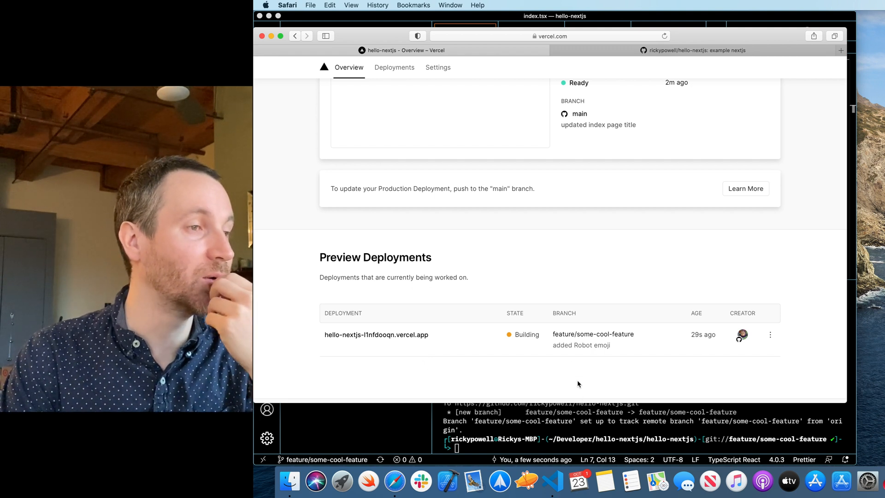
{"action": "mouse_move", "coordinate": [581, 345]}
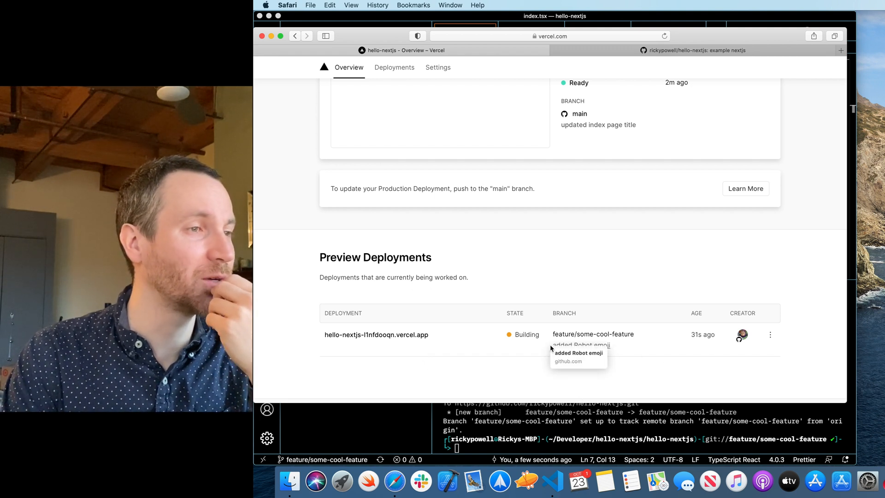
{"action": "mouse_move", "coordinate": [617, 376]}
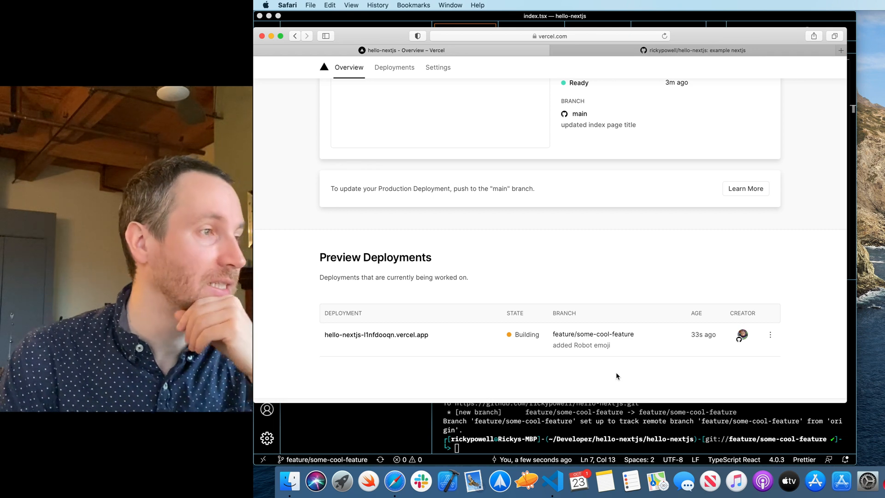
{"action": "scroll", "scroll_direction": "up", "scroll_amount": 3}
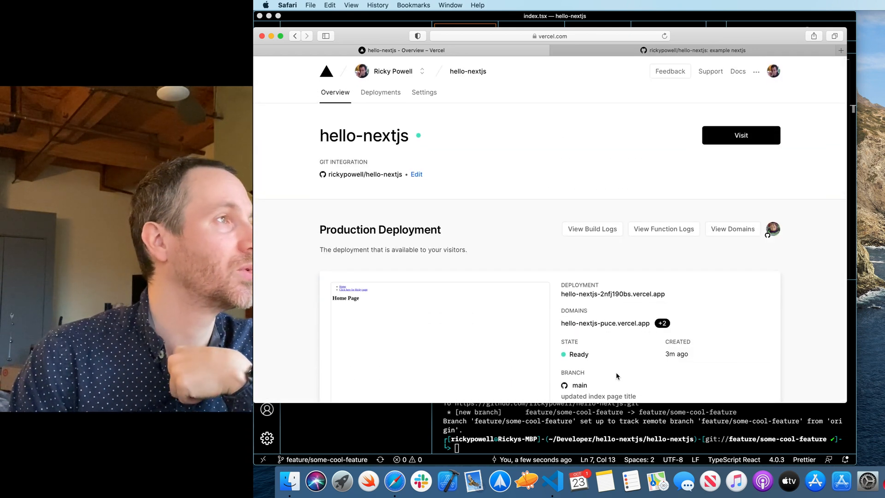
Show the hello-nextjs Deployments list with the feature/some-cool-feature preview Ready
{"action": "left_click", "coordinate": [381, 92]}
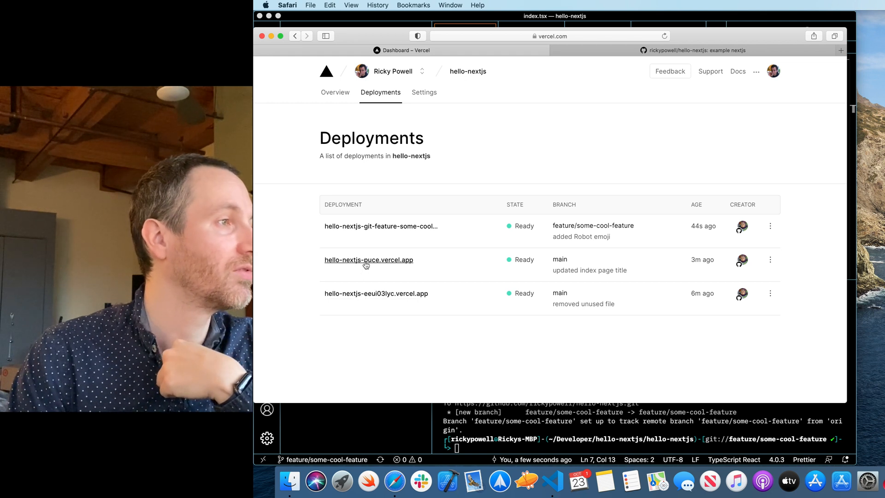
{"action": "mouse_move", "coordinate": [366, 260]}
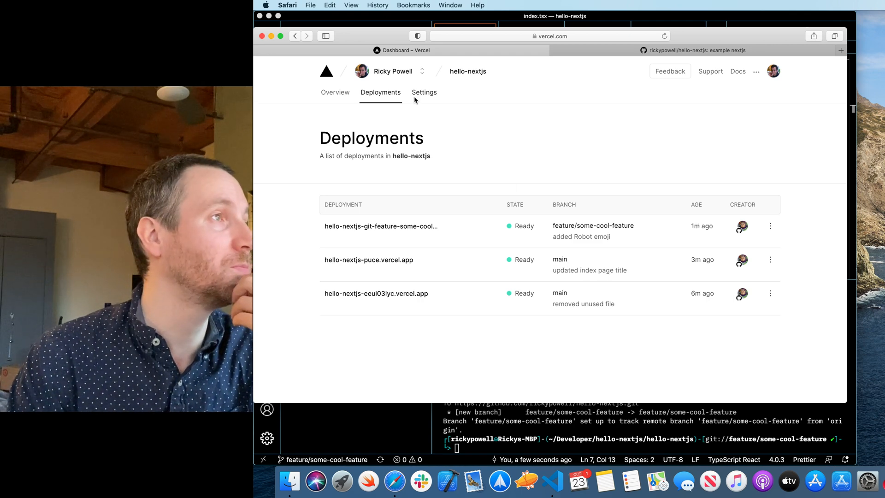
Review the hello-nextjs-puce.vercel.app domain edit form in Settings and cancel without saving
{"action": "left_click", "coordinate": [424, 93]}
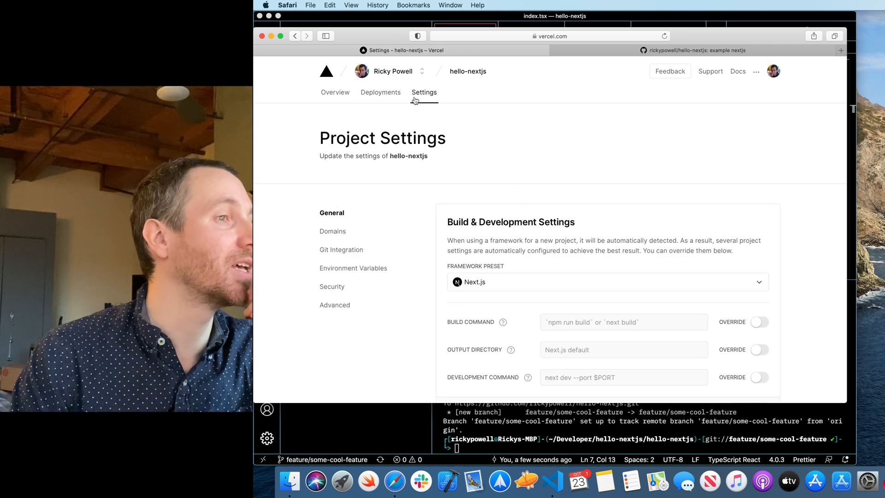
{"action": "scroll", "scroll_direction": "down", "scroll_amount": 3}
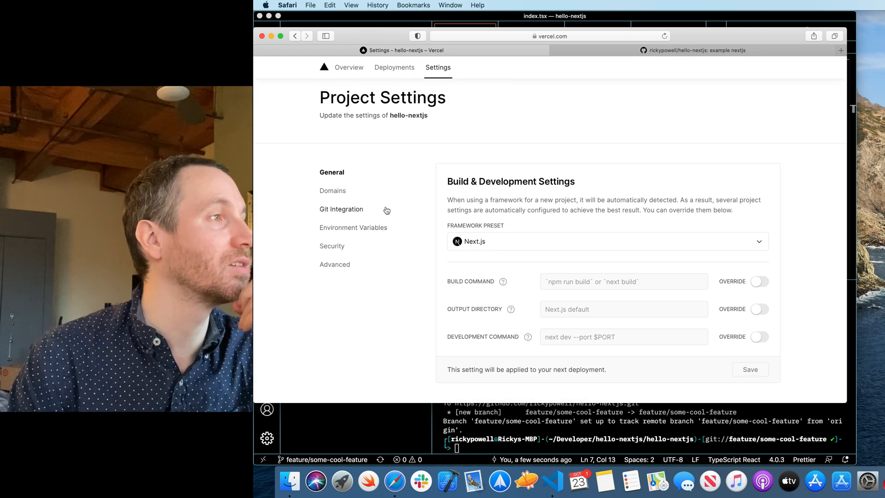
{"action": "left_click", "coordinate": [333, 190]}
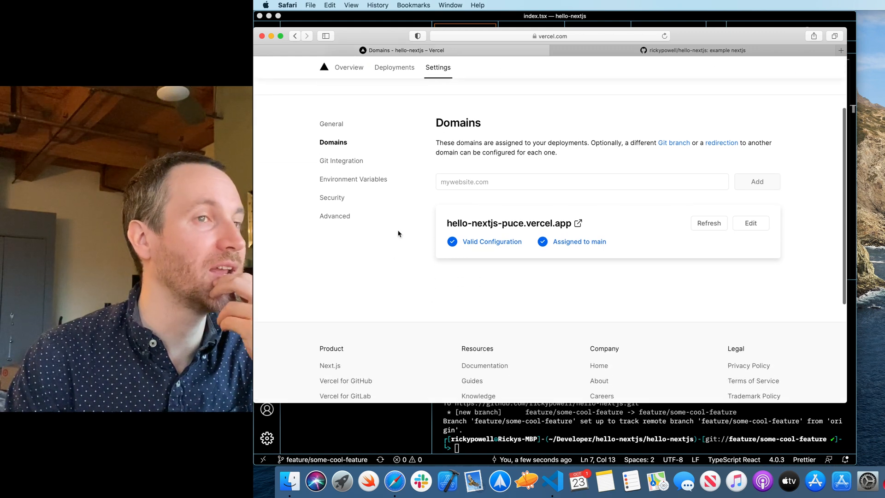
{"action": "left_click", "coordinate": [751, 223]}
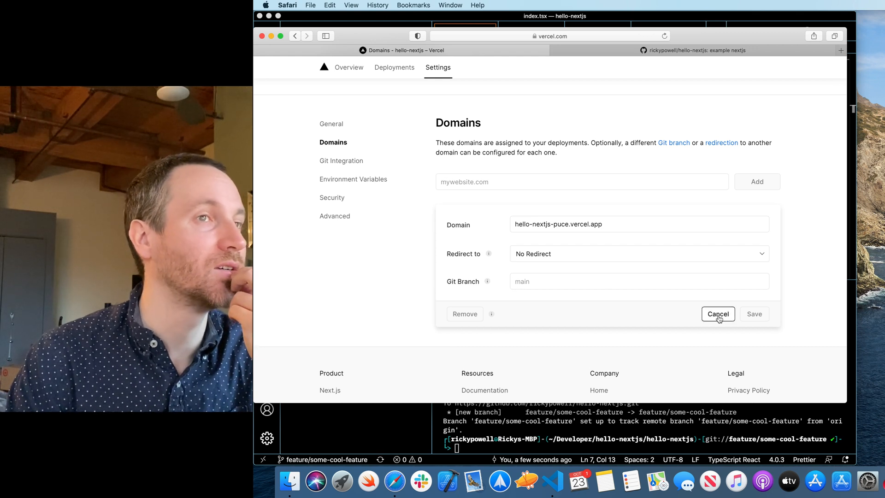
{"action": "left_click", "coordinate": [717, 313]}
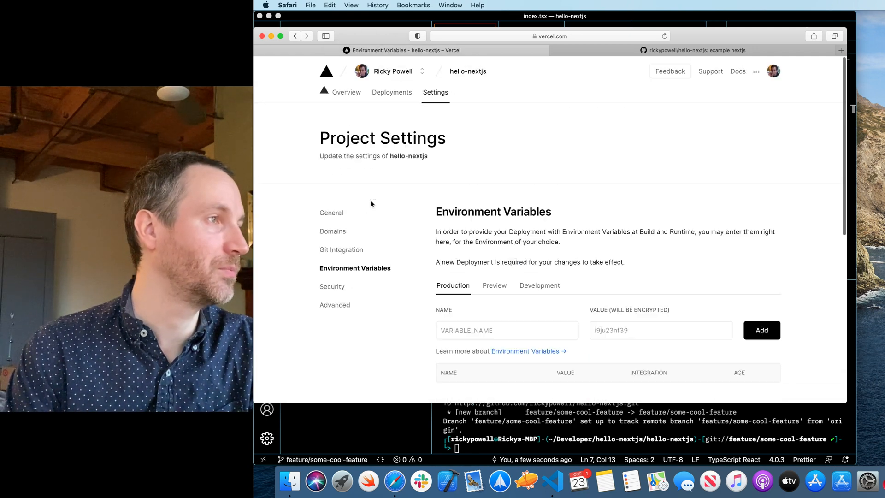
Scroll through the Security and Advanced settings, return to General, then back to the Deployments list
{"action": "scroll", "scroll_direction": "down", "scroll_amount": 3}
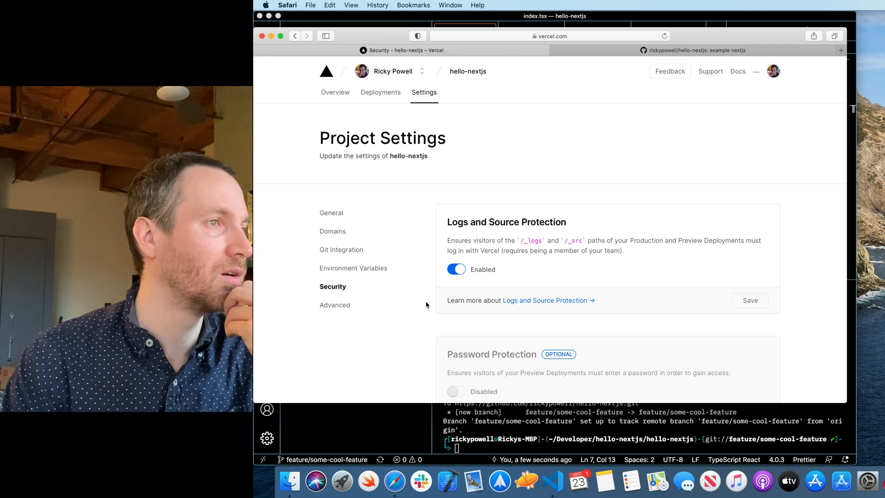
{"action": "scroll", "scroll_direction": "down", "scroll_amount": 3}
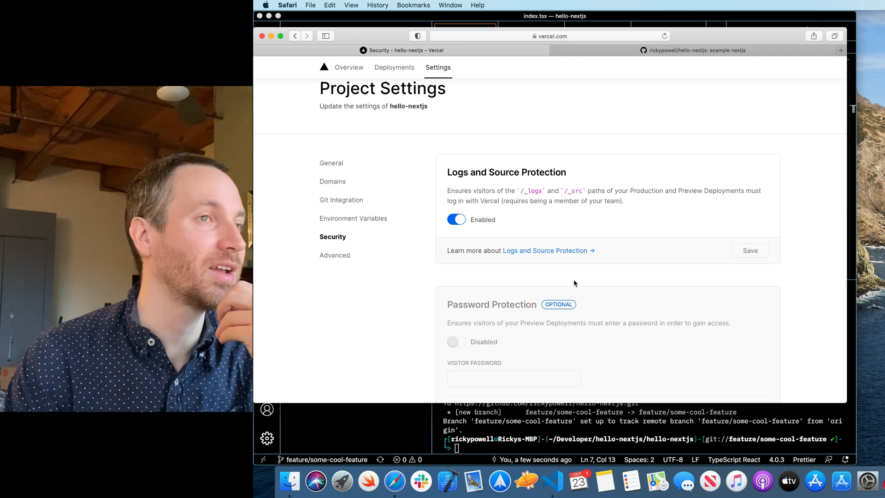
{"action": "scroll", "scroll_direction": "down", "scroll_amount": 3}
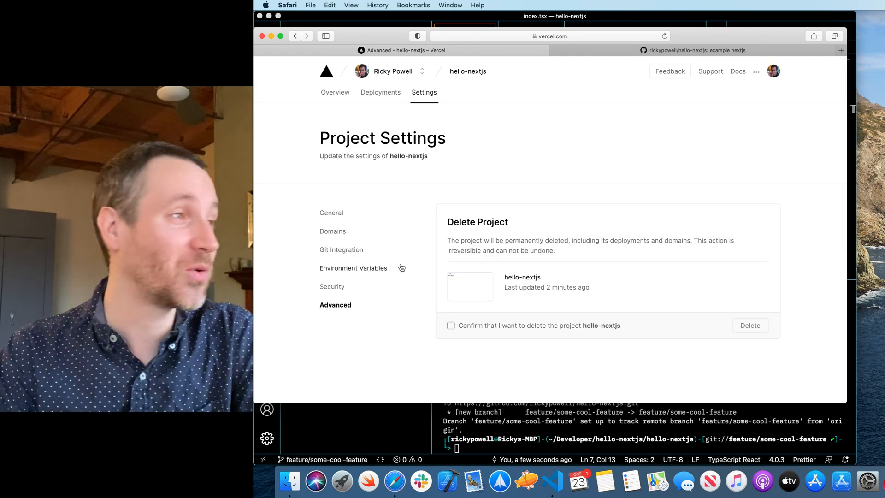
{"action": "left_click", "coordinate": [331, 213]}
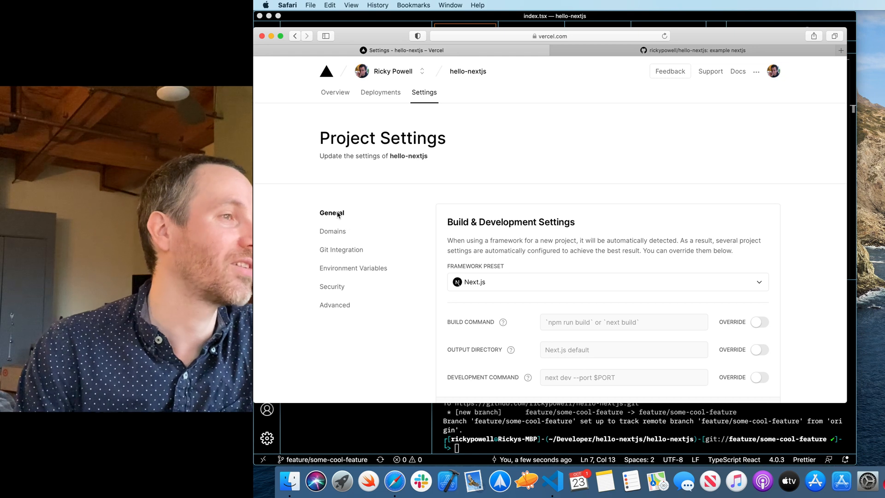
{"action": "left_click", "coordinate": [381, 92]}
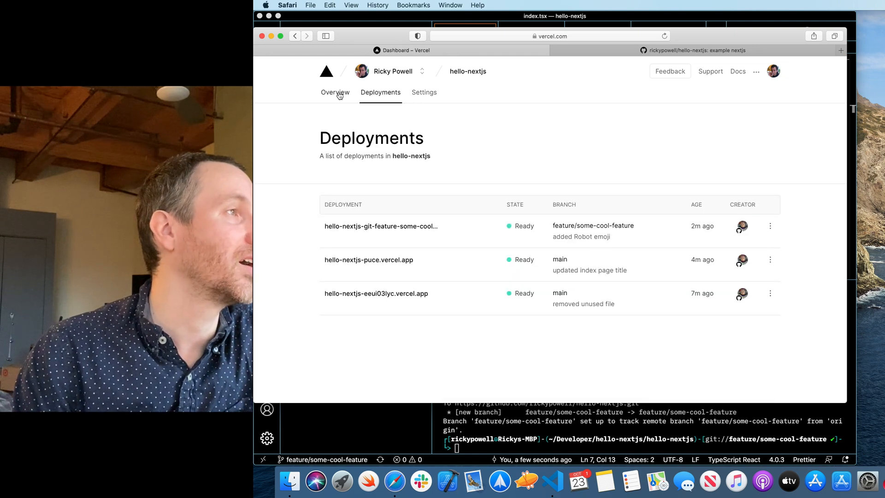
From the Overview, visit the feature/some-cool-feature preview site showing the robot emoji heading
{"action": "left_click", "coordinate": [335, 92]}
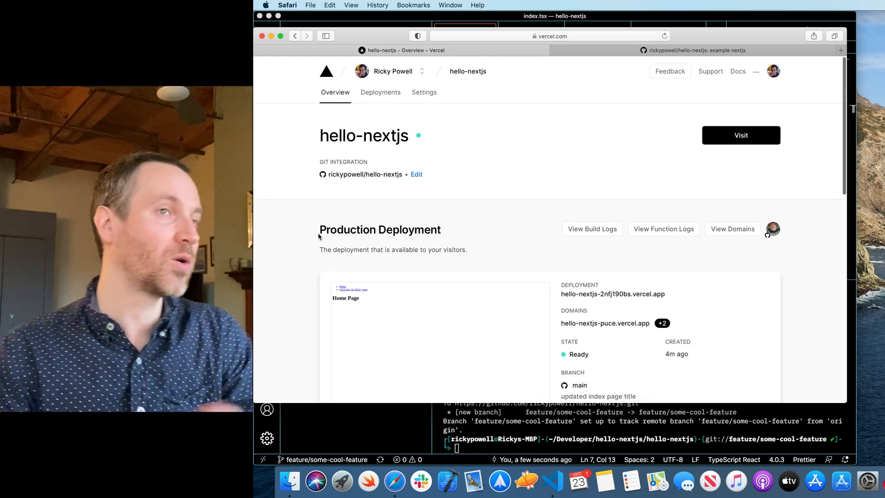
{"action": "scroll", "scroll_direction": "down", "scroll_amount": 3}
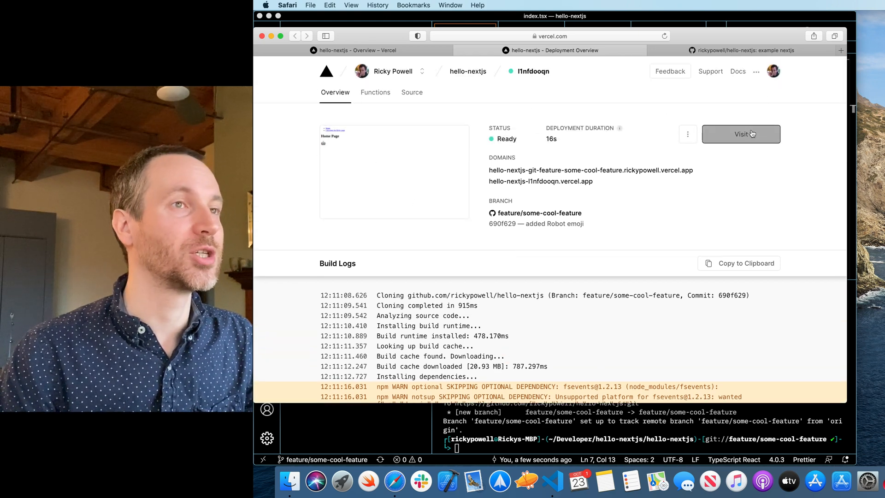
{"action": "left_click", "coordinate": [740, 134]}
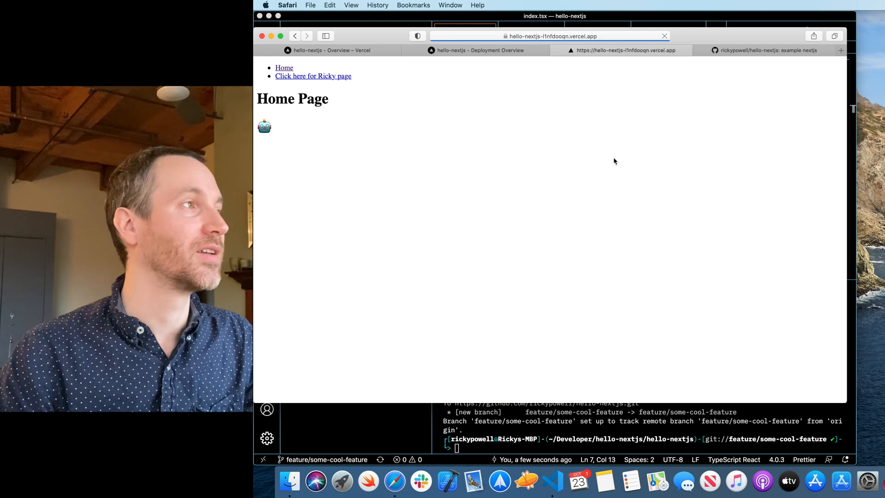
{"action": "mouse_move", "coordinate": [292, 161]}
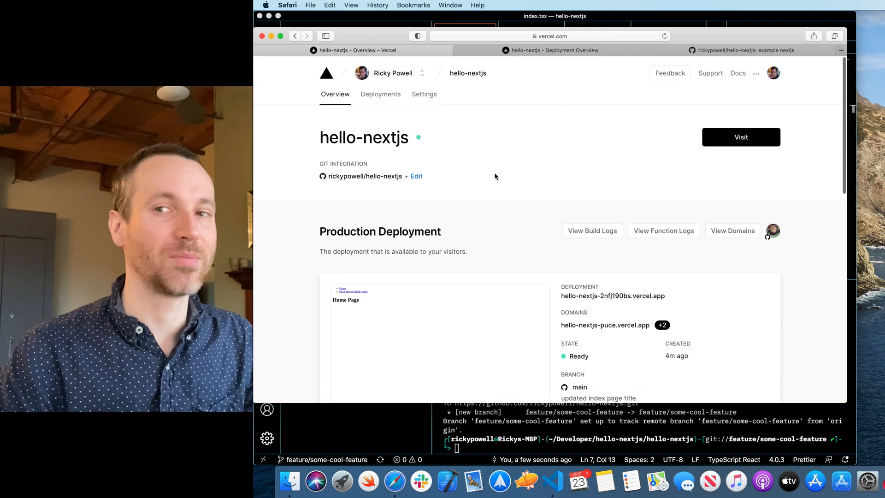
View the realtime function logs for the 2nfj190bs production deployment
{"action": "scroll", "scroll_direction": "down", "scroll_amount": 3}
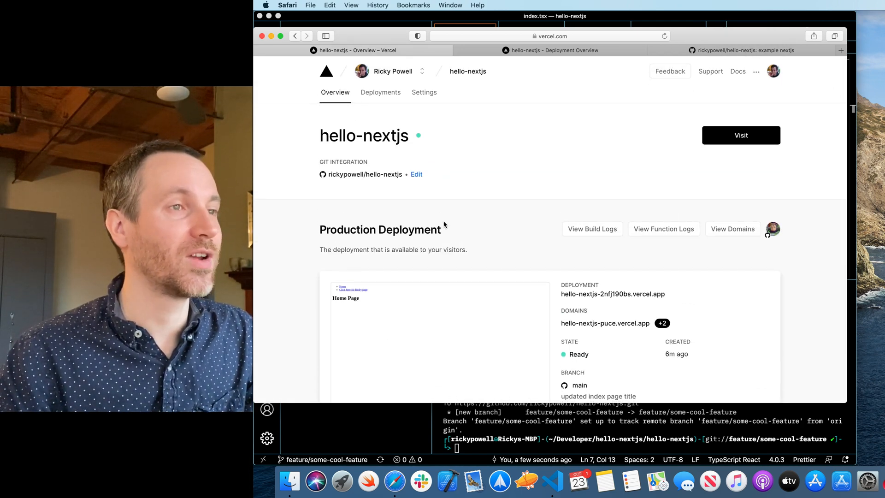
{"action": "mouse_move", "coordinate": [735, 243]}
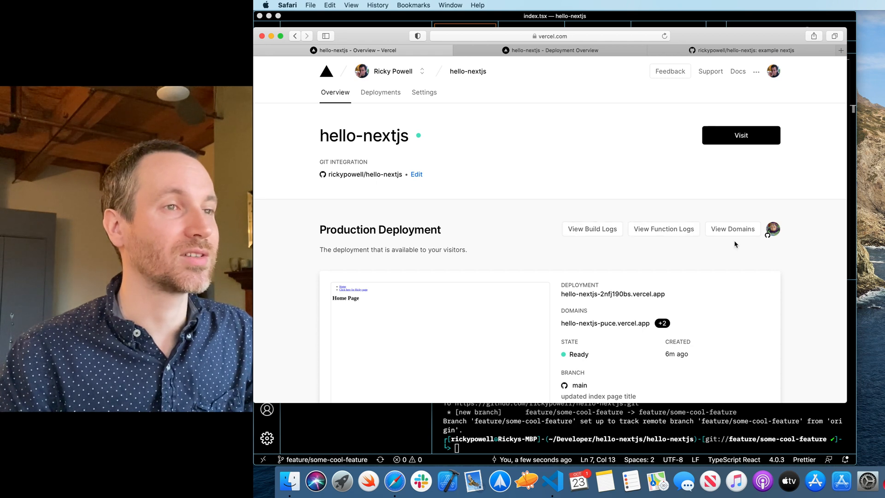
{"action": "mouse_move", "coordinate": [592, 229]}
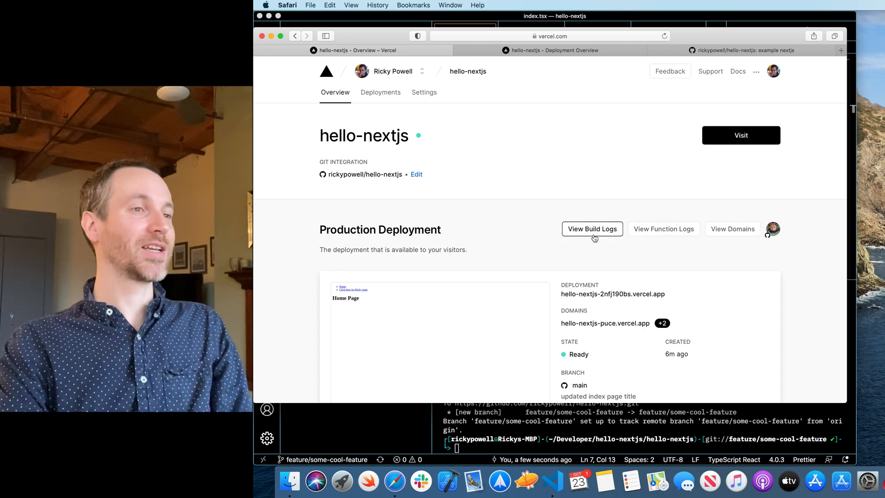
{"action": "mouse_move", "coordinate": [578, 192]}
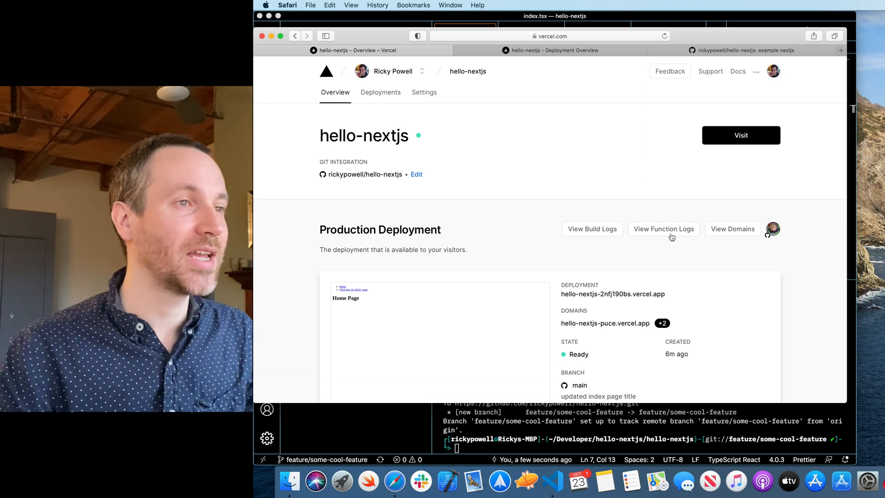
{"action": "left_click", "coordinate": [662, 229]}
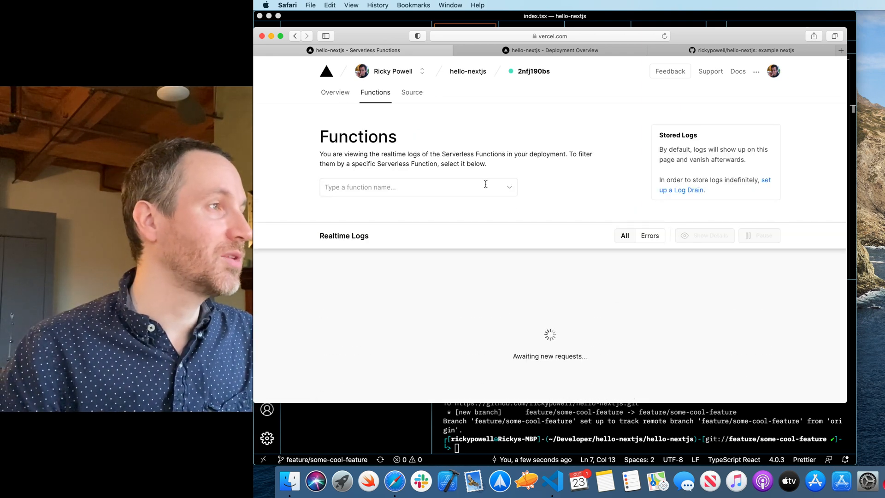